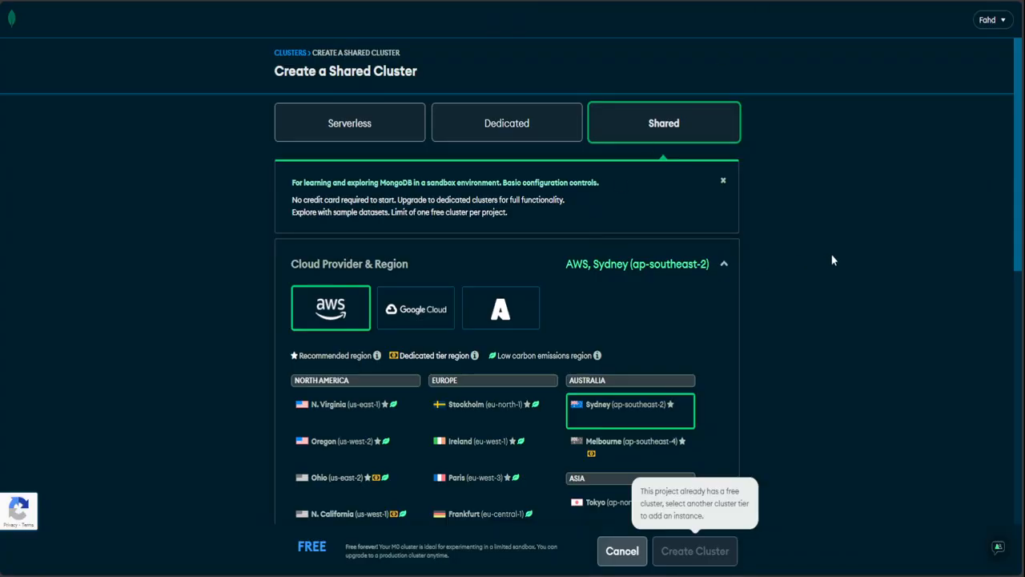
mouse_move(908, 222)
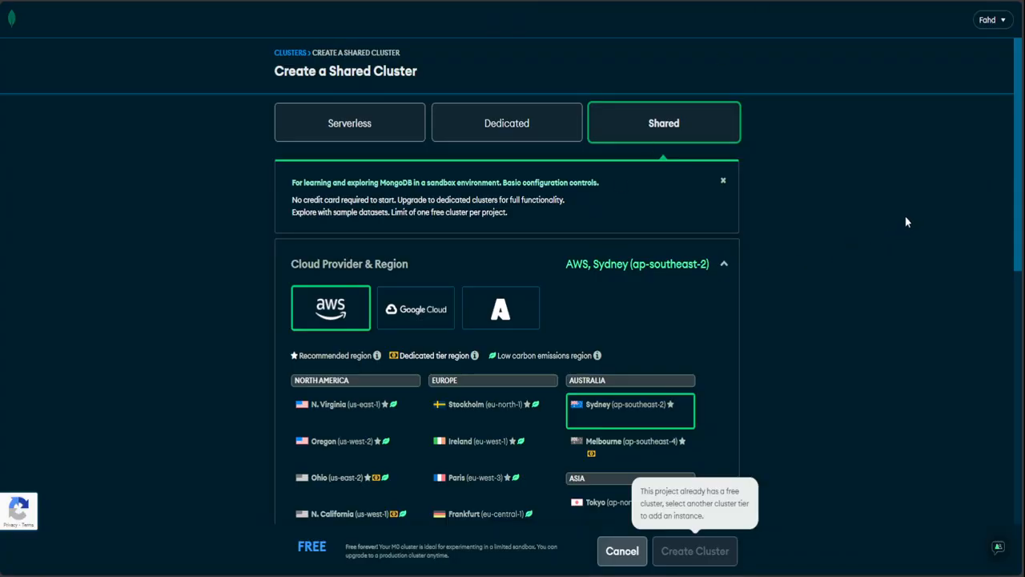
mouse_move(896, 226)
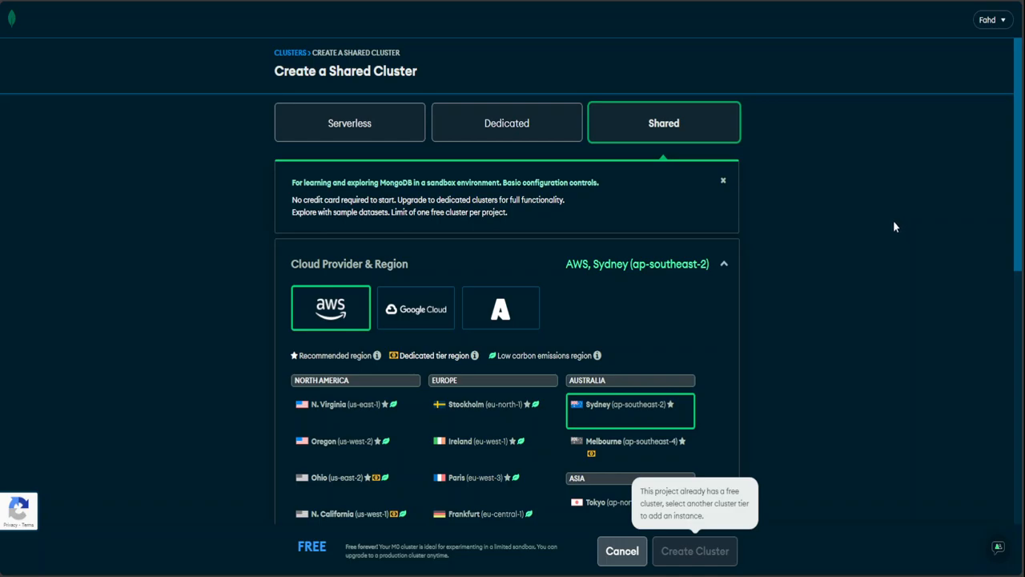
mouse_move(891, 213)
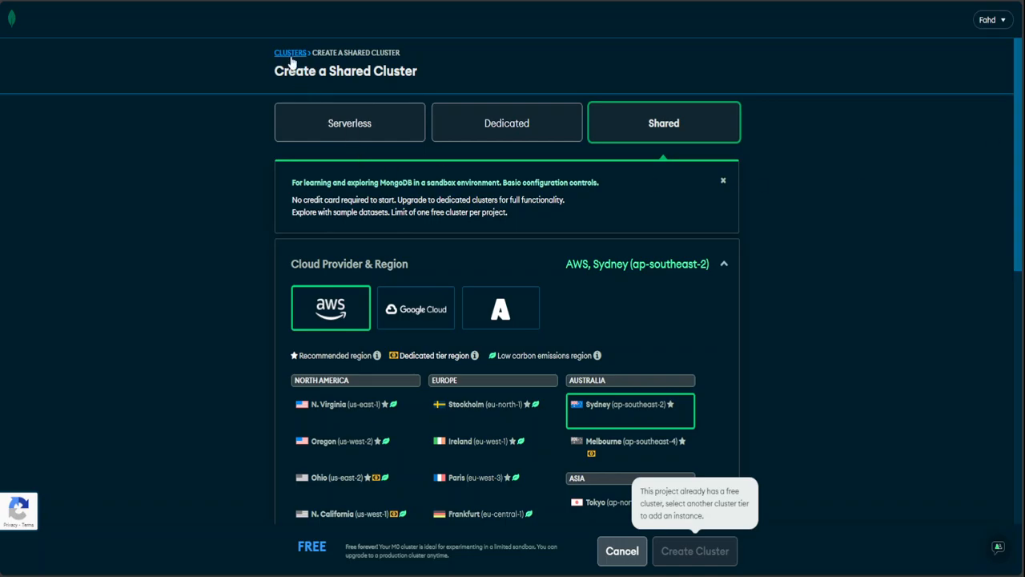
mouse_move(290, 52)
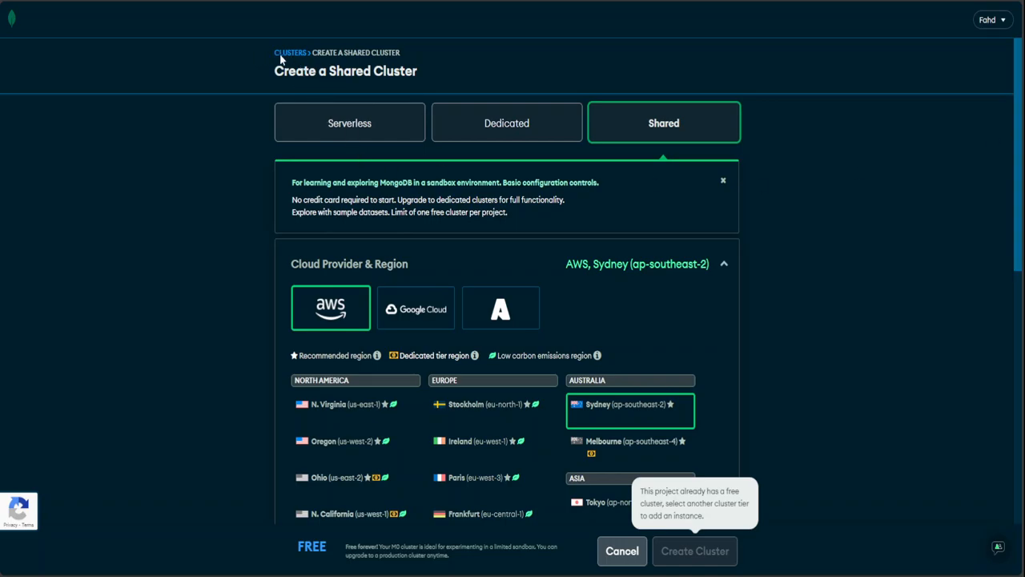
mouse_move(290, 56)
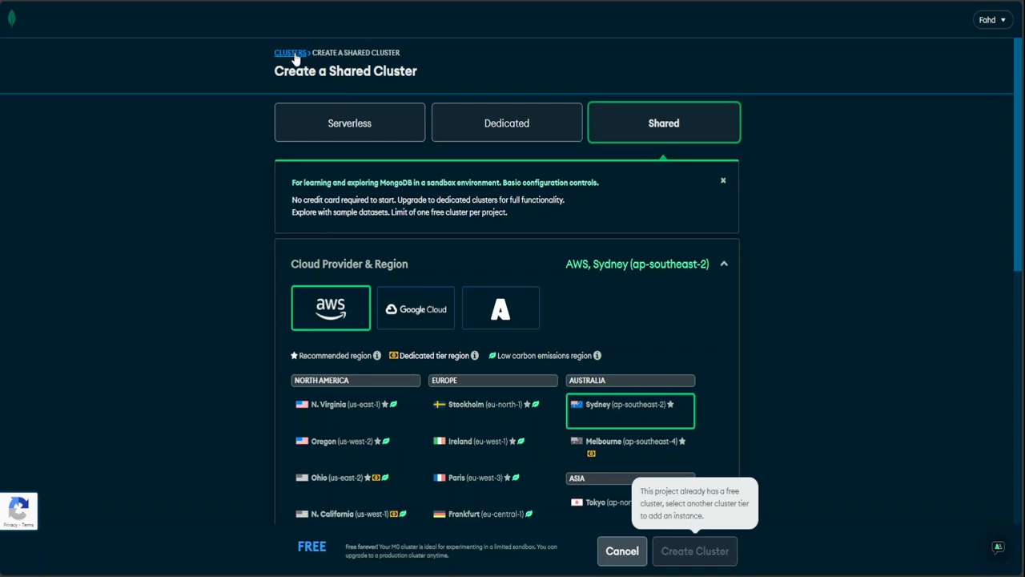
- Start creating a new free shared cluster and scroll through its setup options
left_click(289, 52)
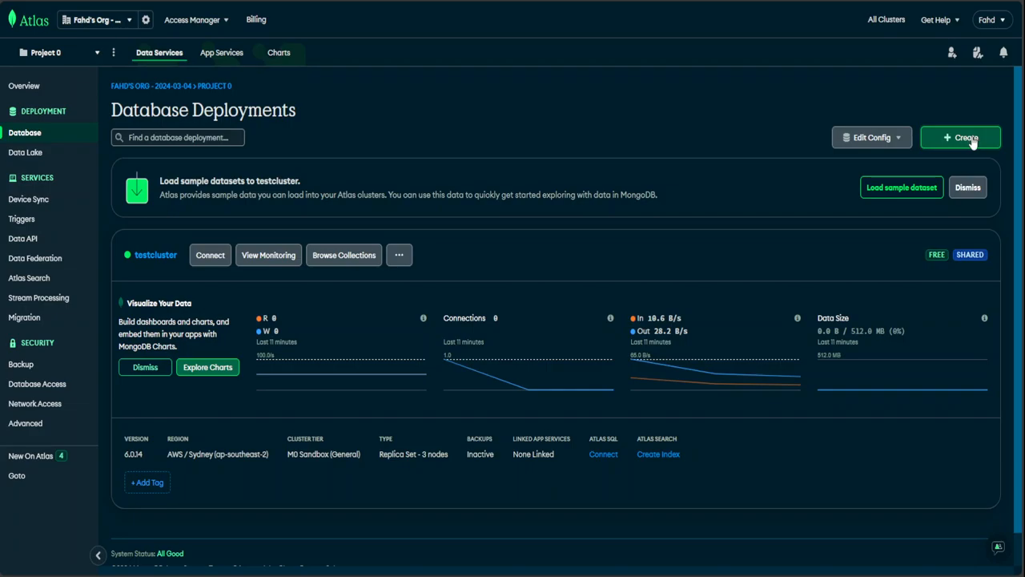
left_click(960, 137)
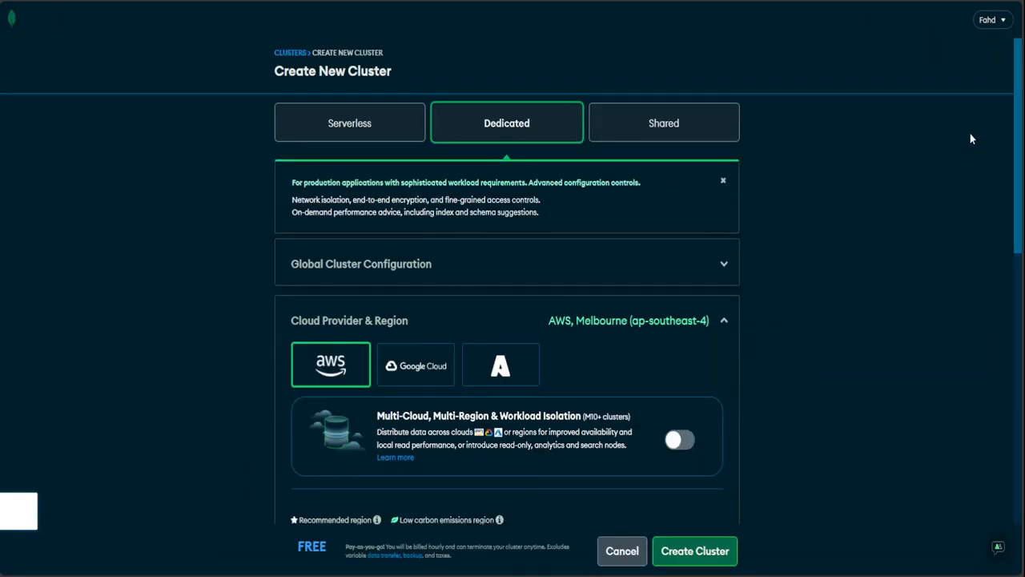
left_click(663, 123)
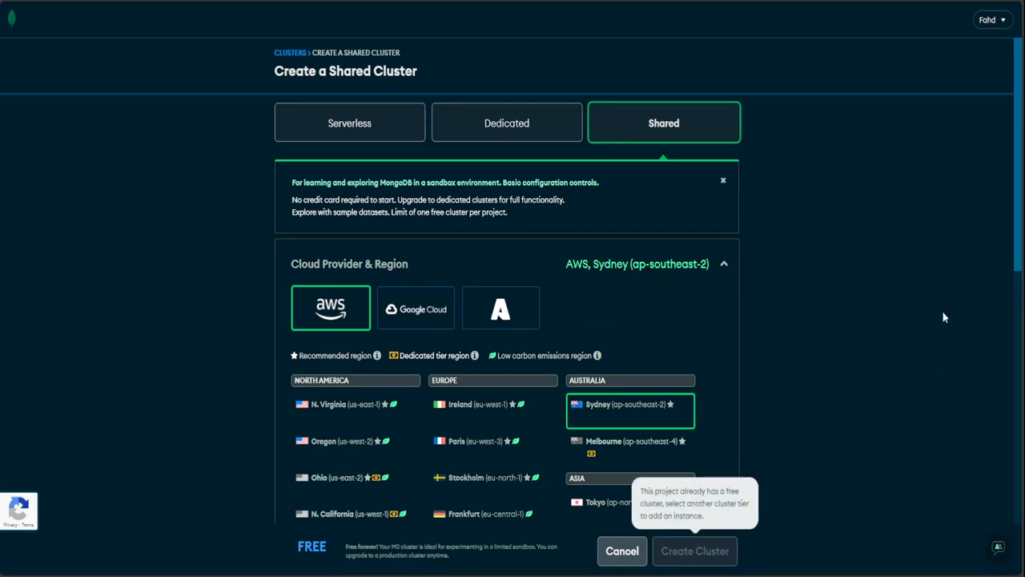
scroll("down", 3)
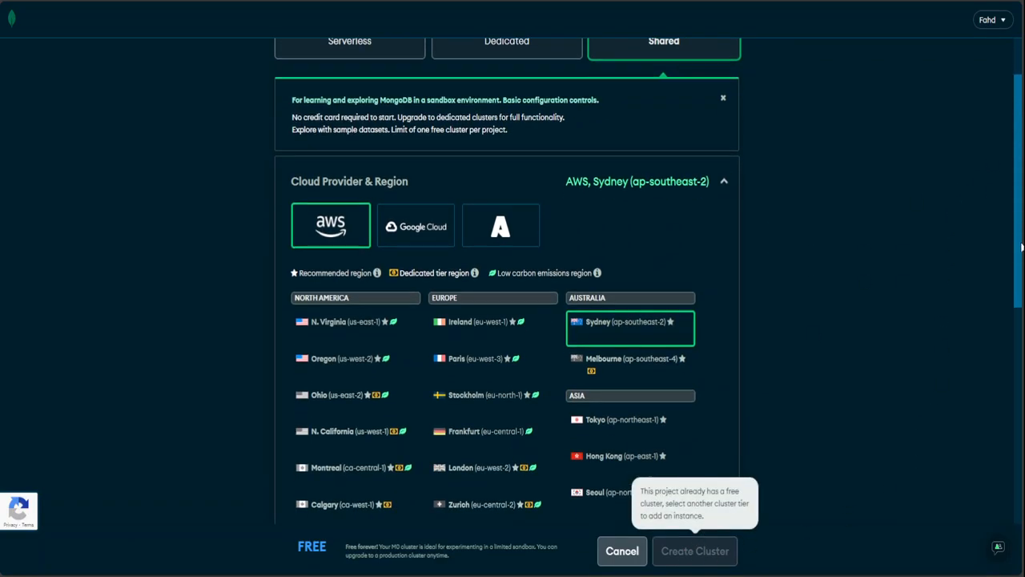
scroll("down", 3)
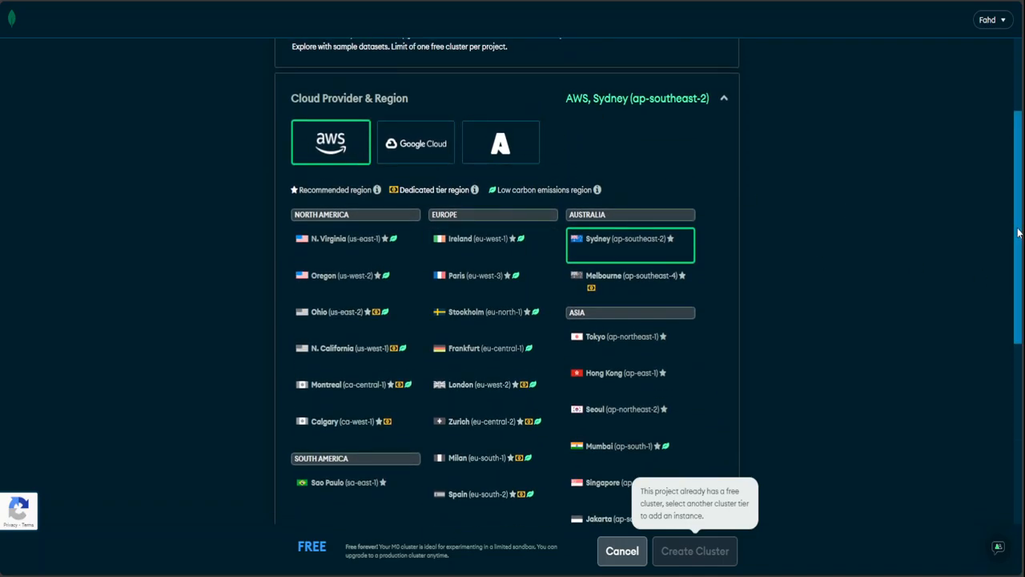
scroll("down", 3)
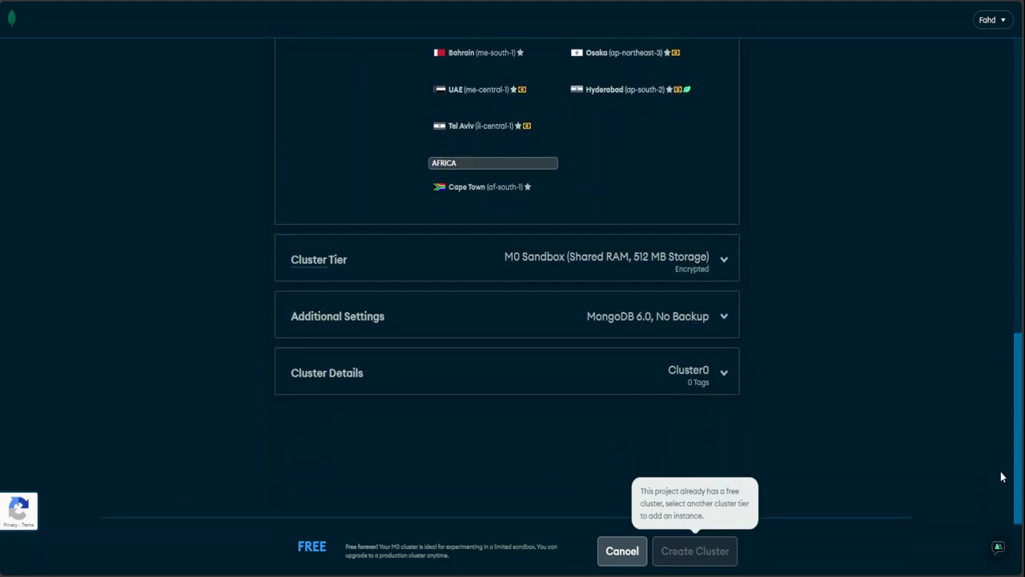
mouse_move(469, 291)
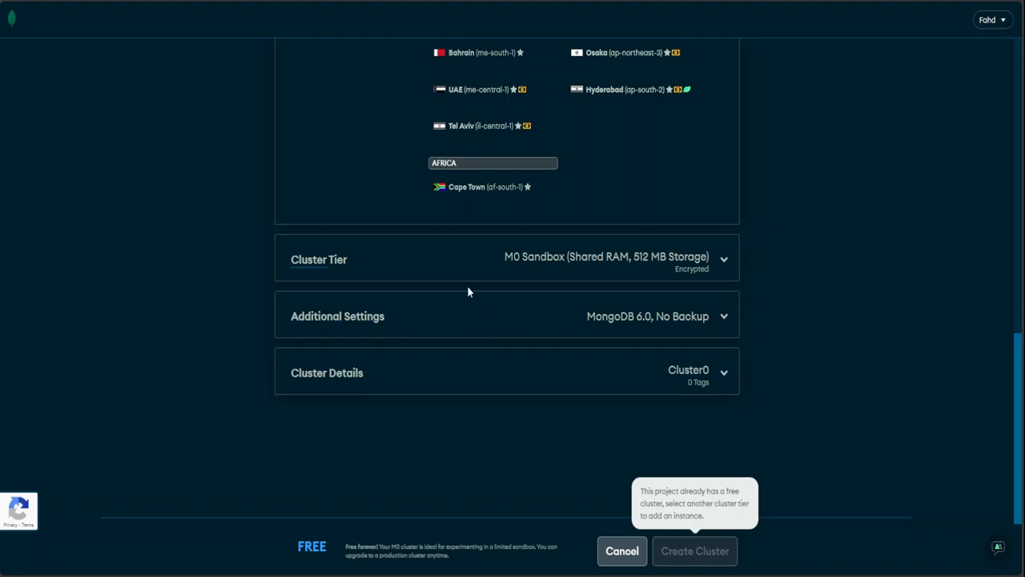
mouse_move(707, 570)
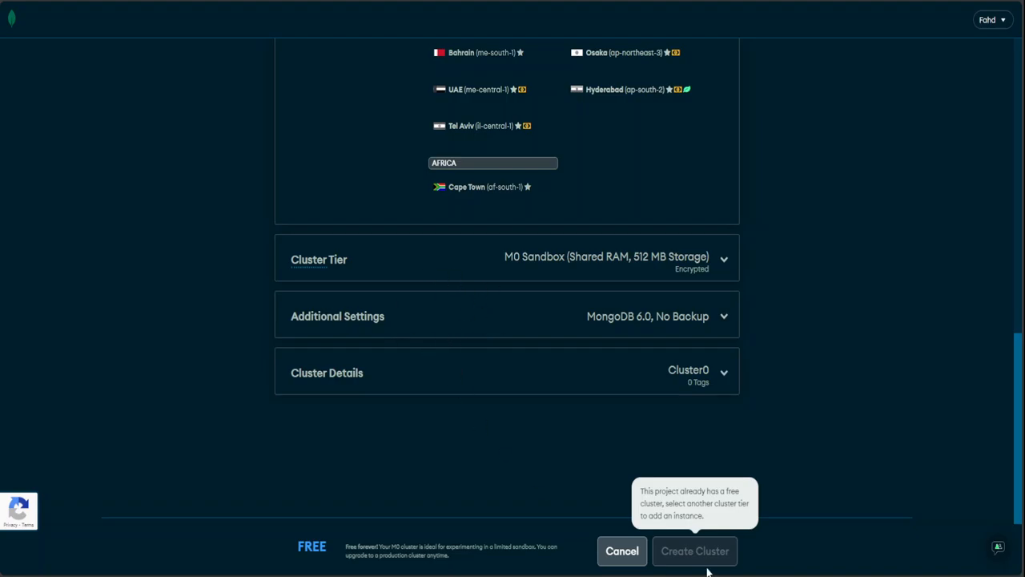
mouse_move(821, 399)
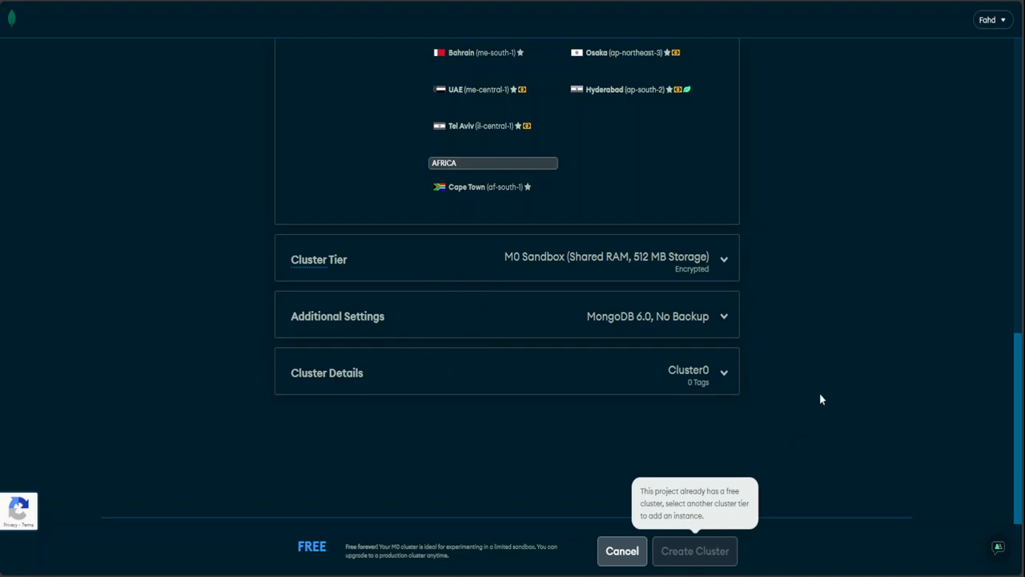
- Abandon the cluster setup and return to the Database Deployments list showing testcluster
scroll("up", 3)
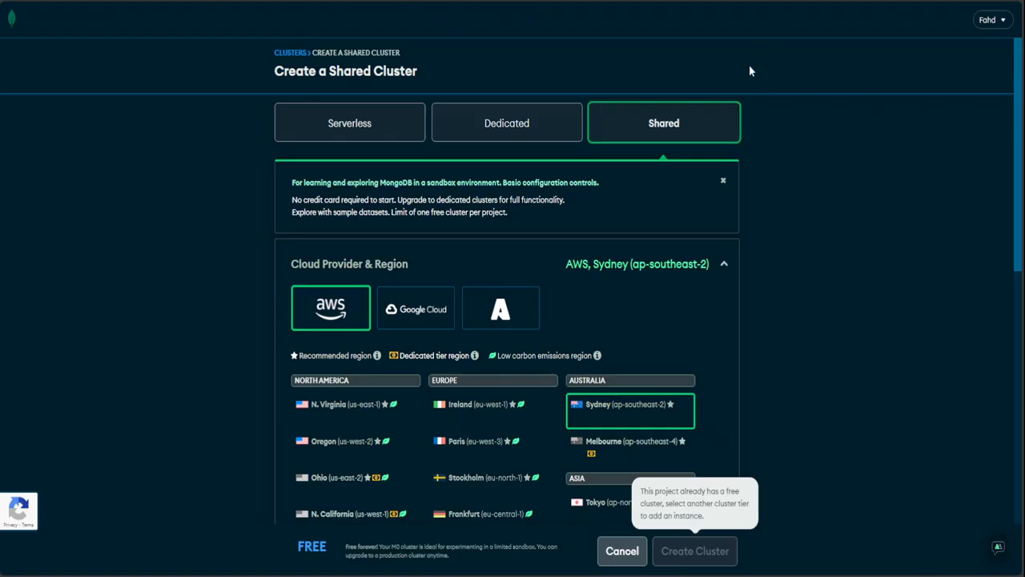
mouse_move(658, 537)
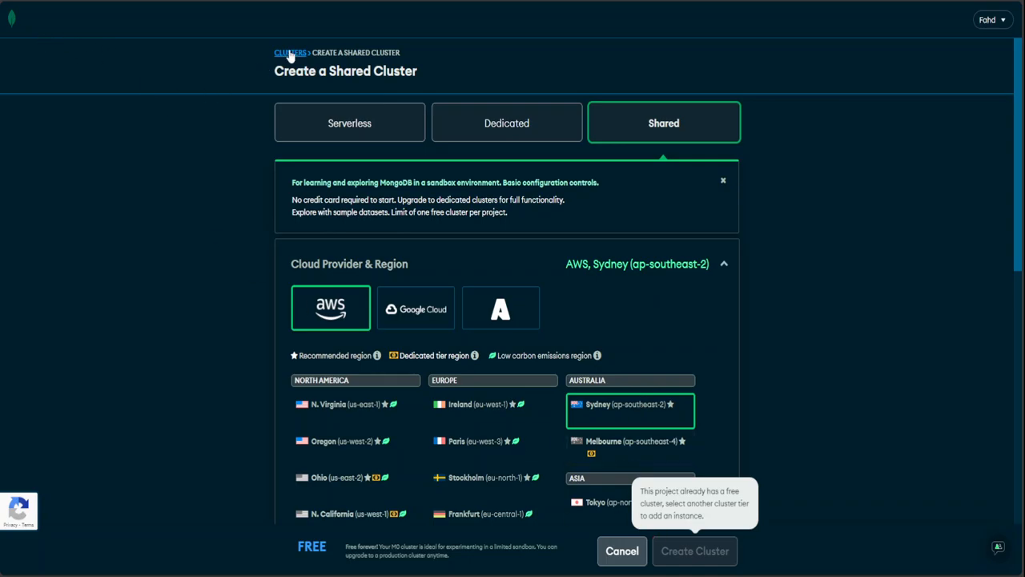
left_click(290, 52)
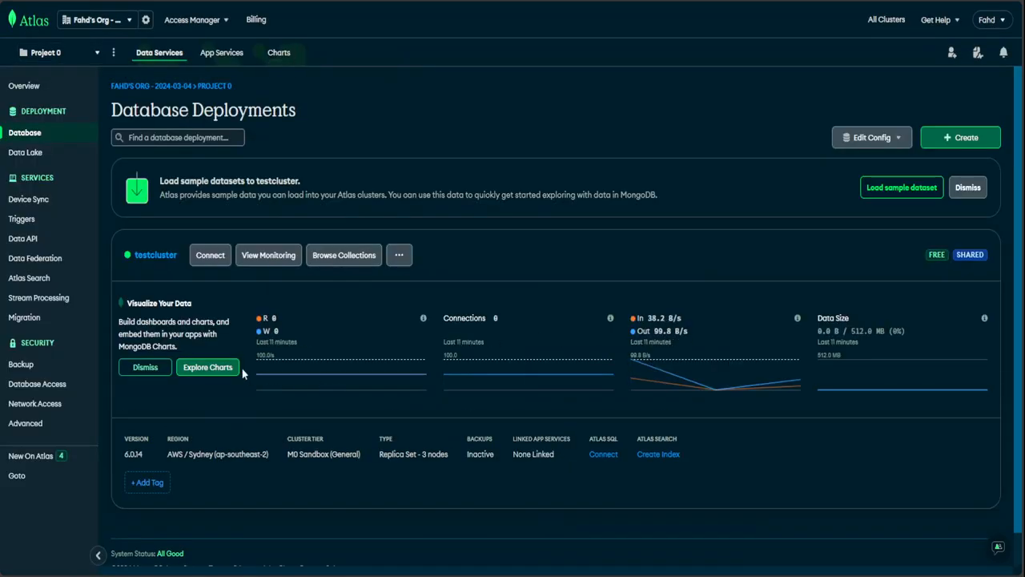
mouse_move(399, 254)
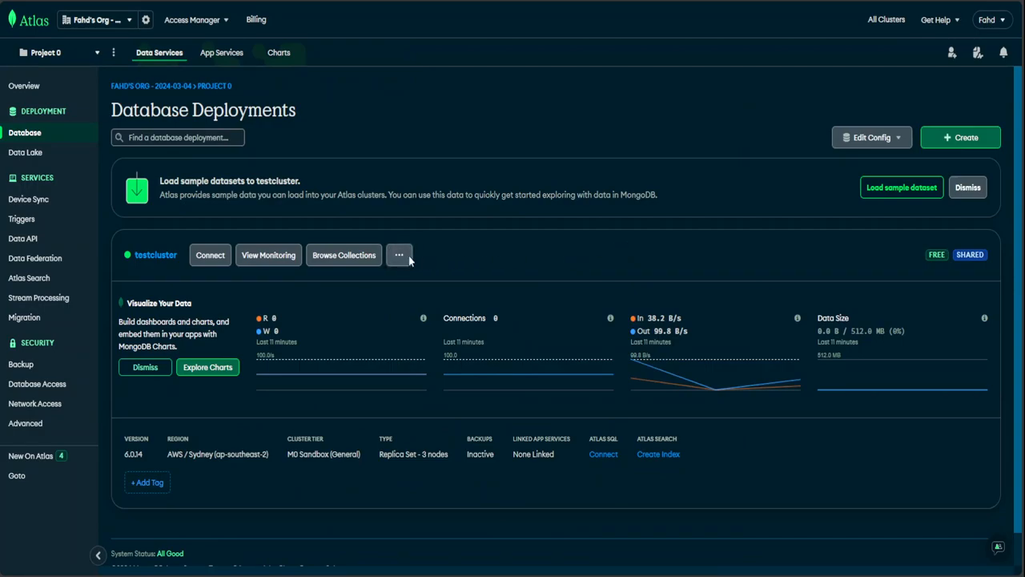
double_click(155, 255)
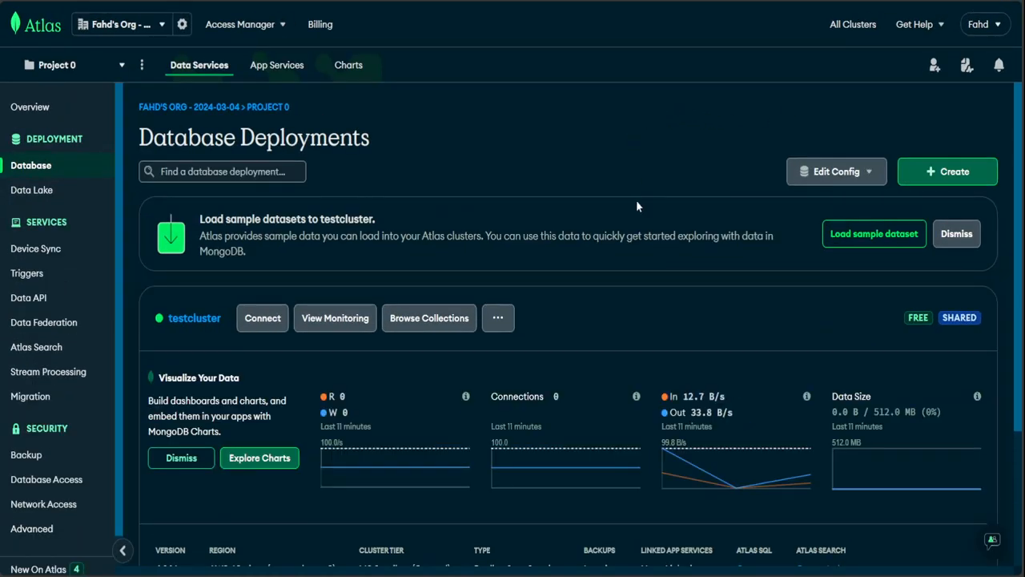
mouse_move(194, 318)
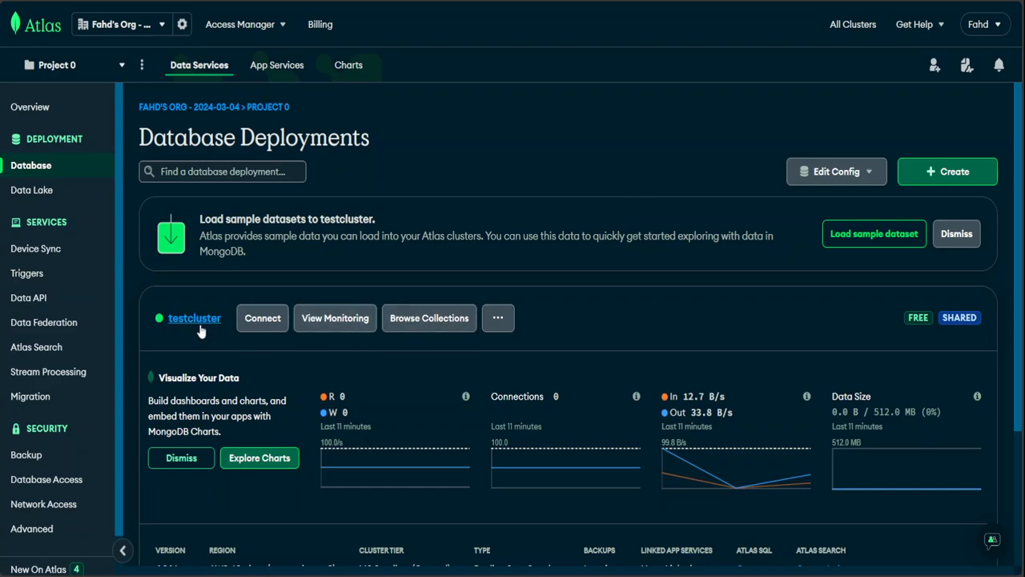
mouse_move(615, 334)
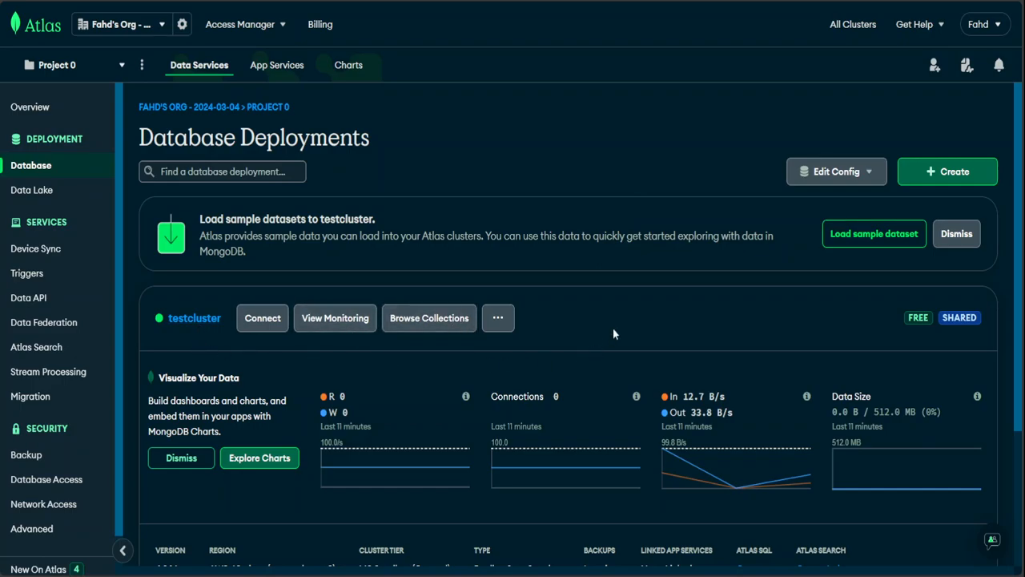
mouse_move(612, 331)
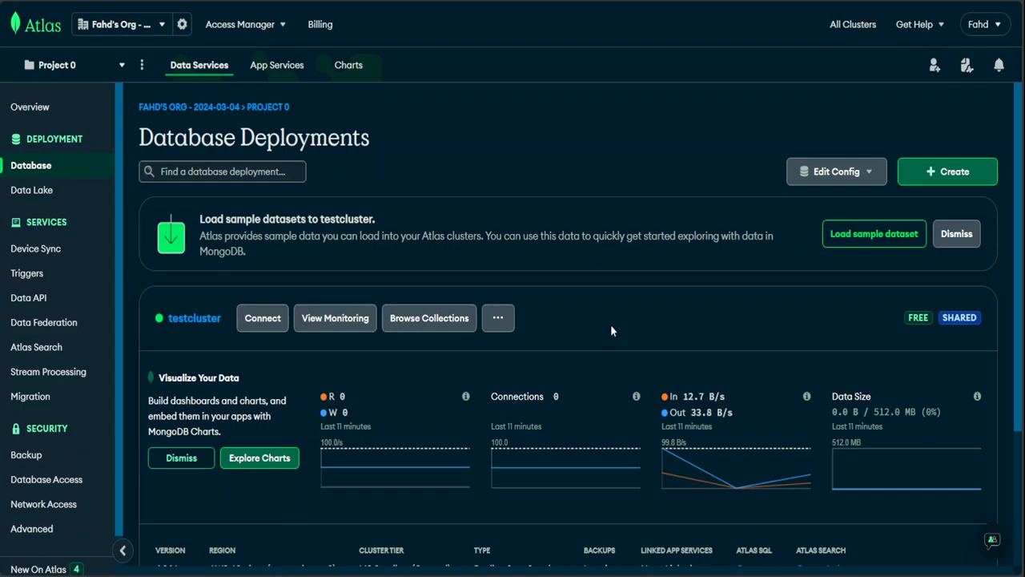
mouse_move(263, 318)
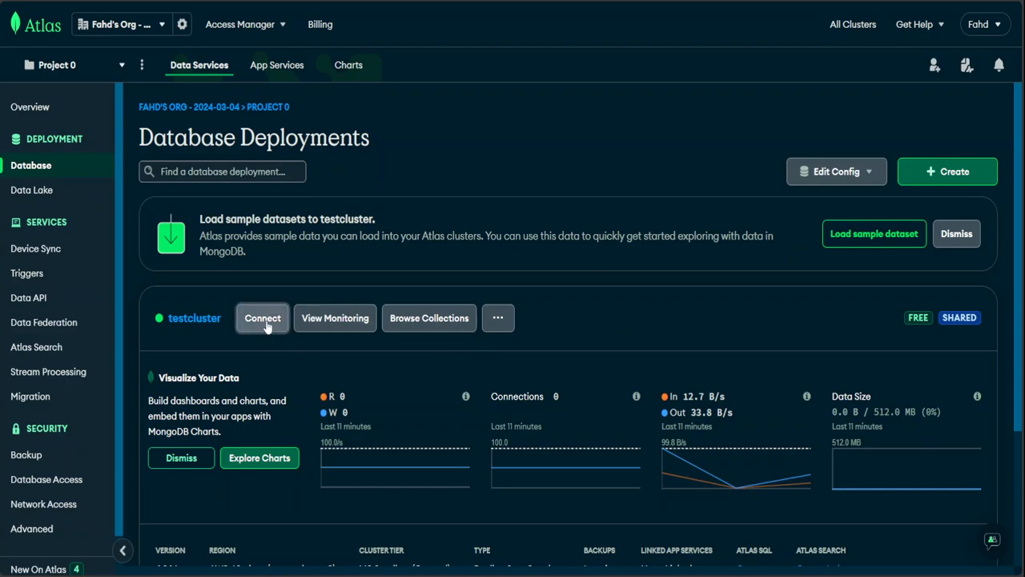
- Open testcluster's native-driver connection instructions and select the mongodb+srv connection string
left_click(263, 318)
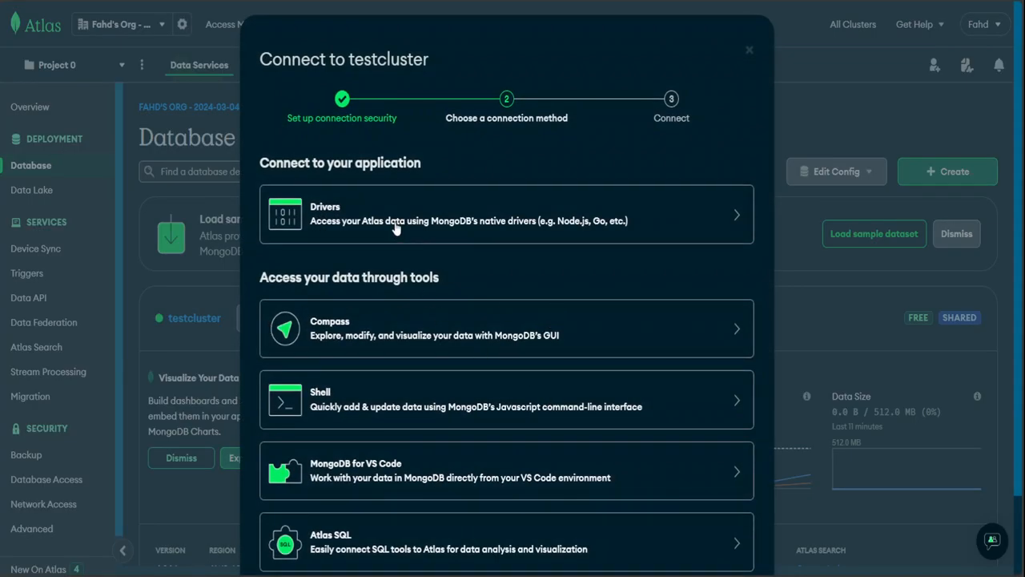
left_click(506, 213)
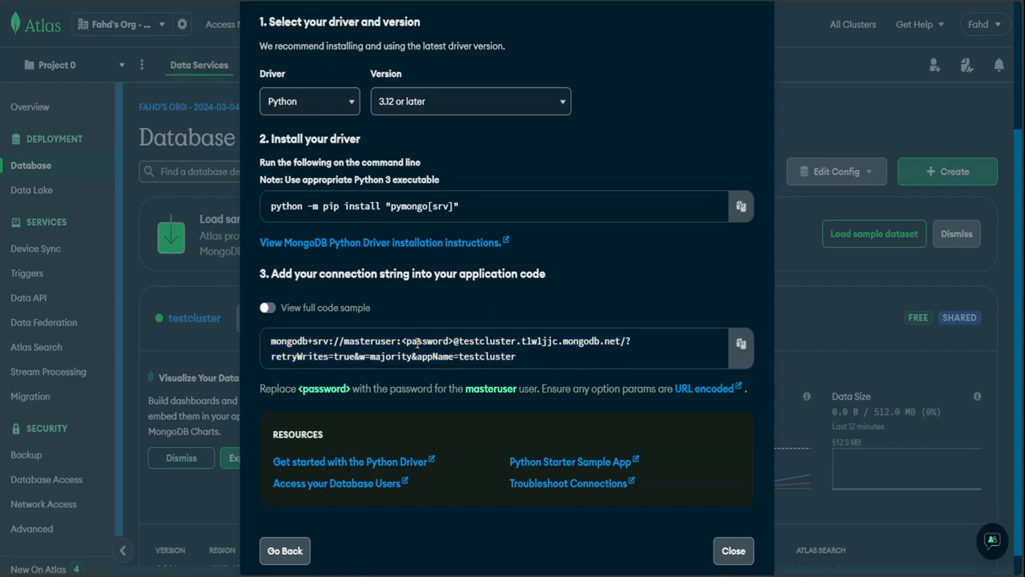
double_click(429, 340)
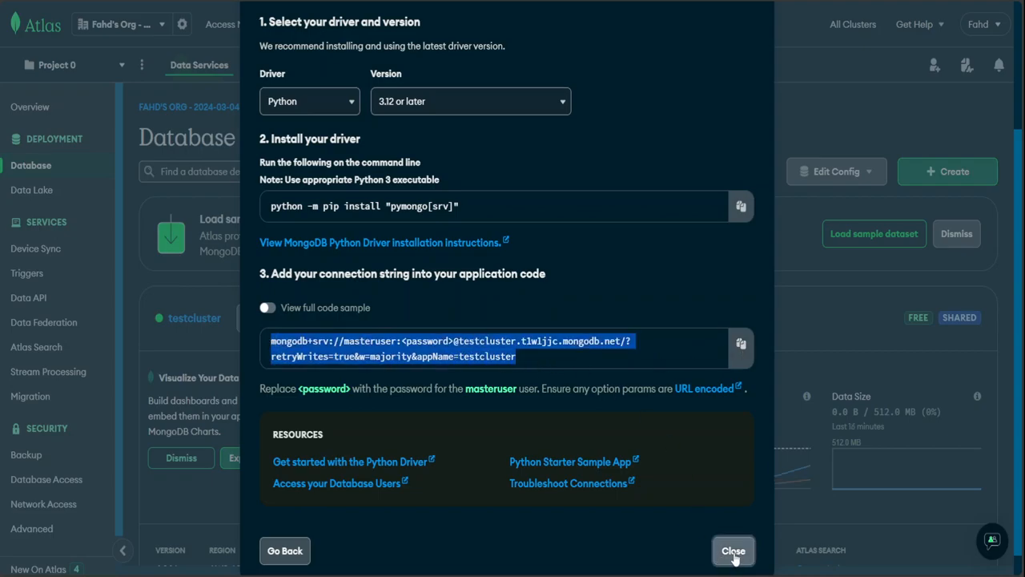
- Close testcluster's Connect dialog
left_click(733, 550)
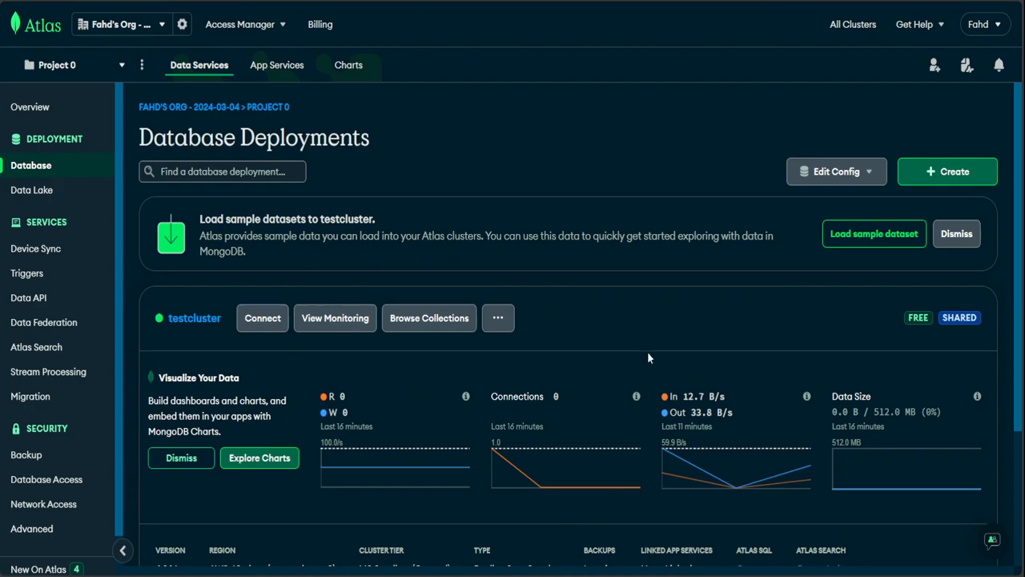
mouse_move(615, 313)
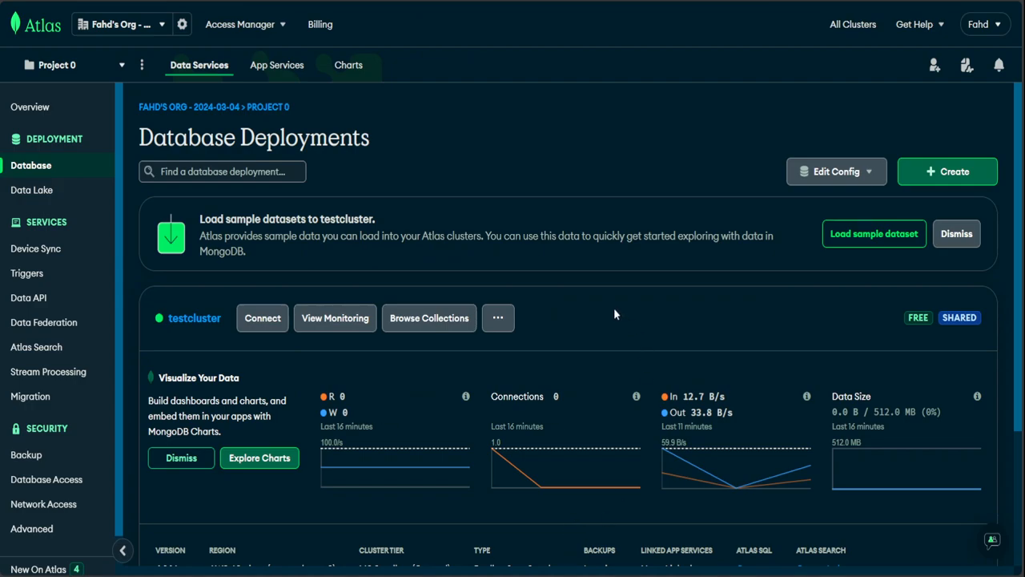
mouse_move(591, 182)
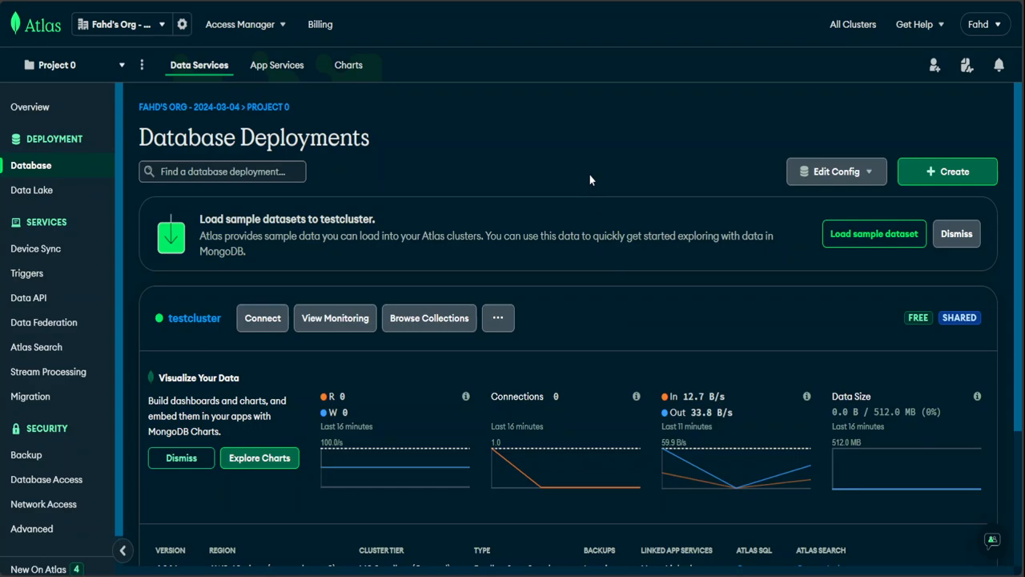
mouse_move(614, 177)
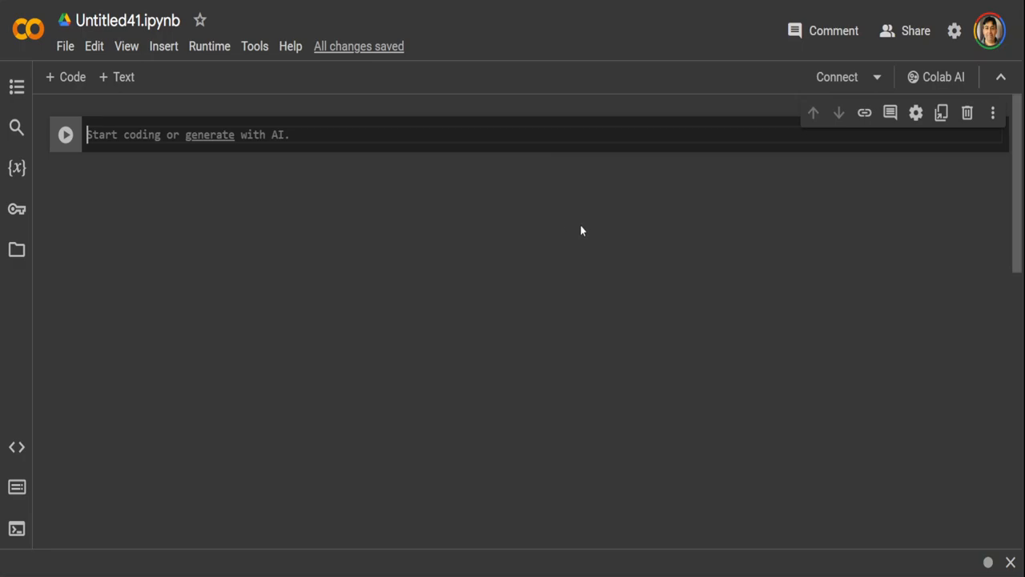
mouse_move(390, 234)
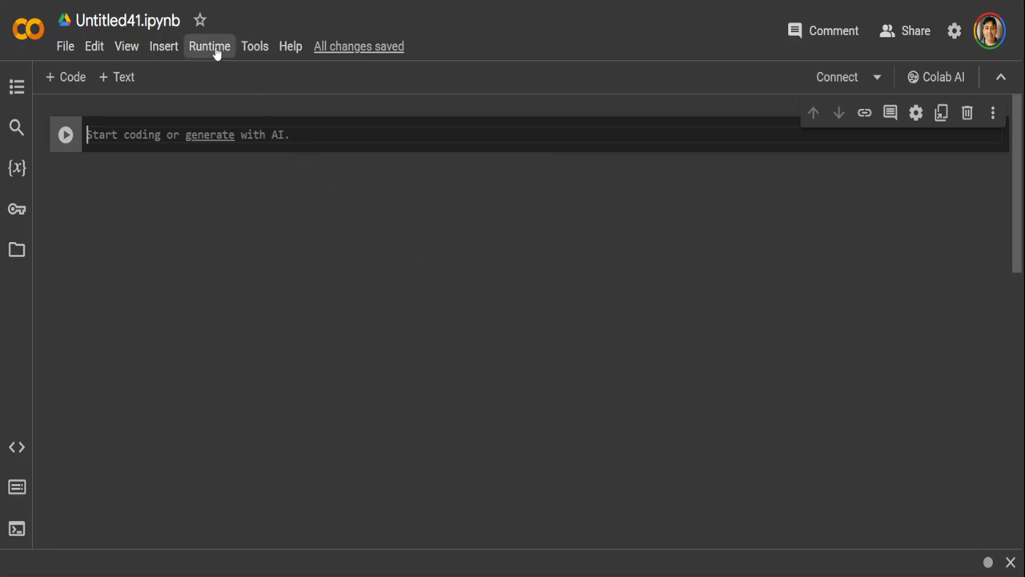
- Change the Untitled41 runtime type to the T4 GPU accelerator and save
left_click(209, 46)
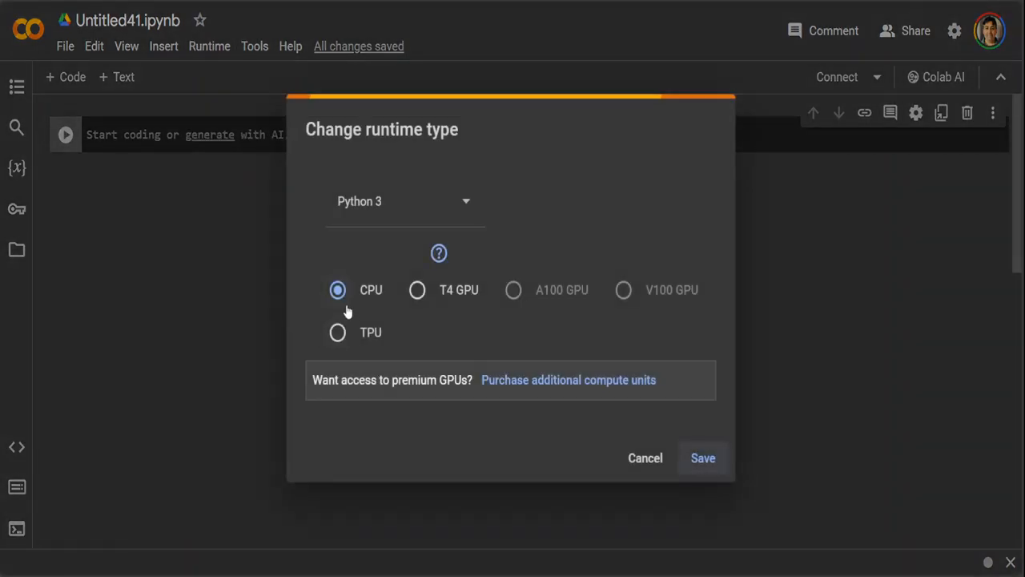
left_click(417, 290)
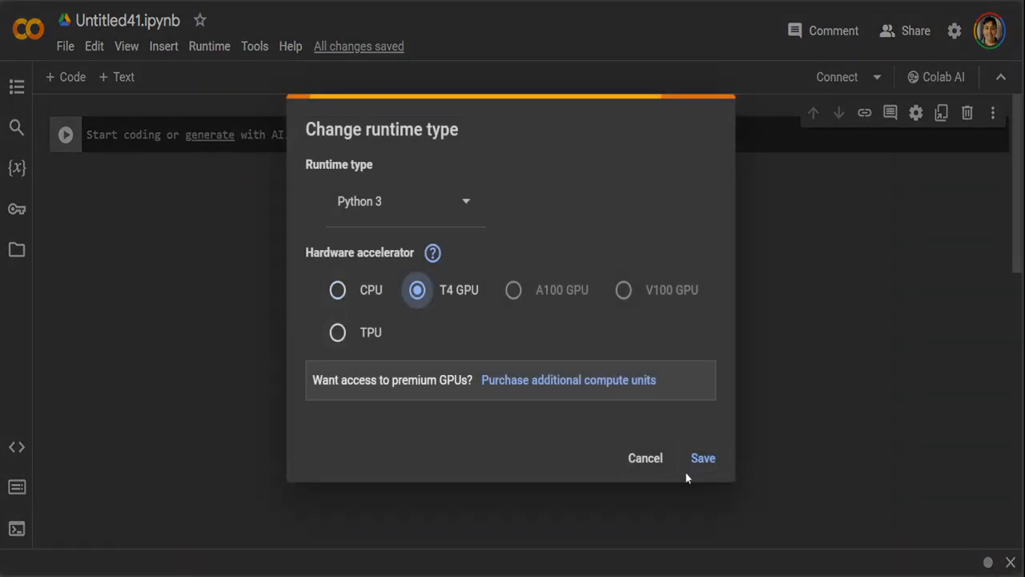
left_click(702, 457)
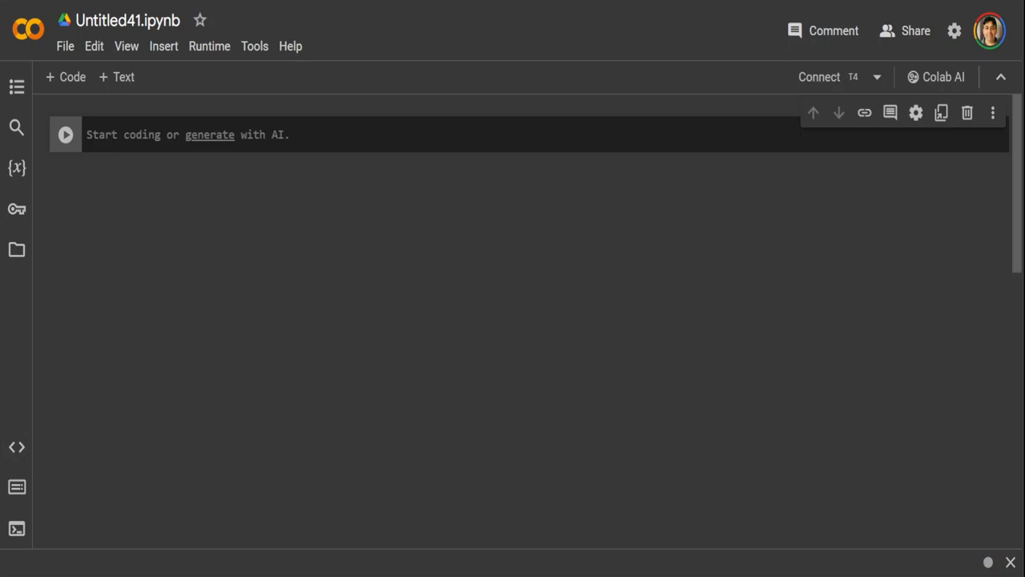
- Enter and run the pip install cell for datasets, pandas, pymongo and sentence_transformers
type("!pip install datasets pandas pymongo sentence_transformers")
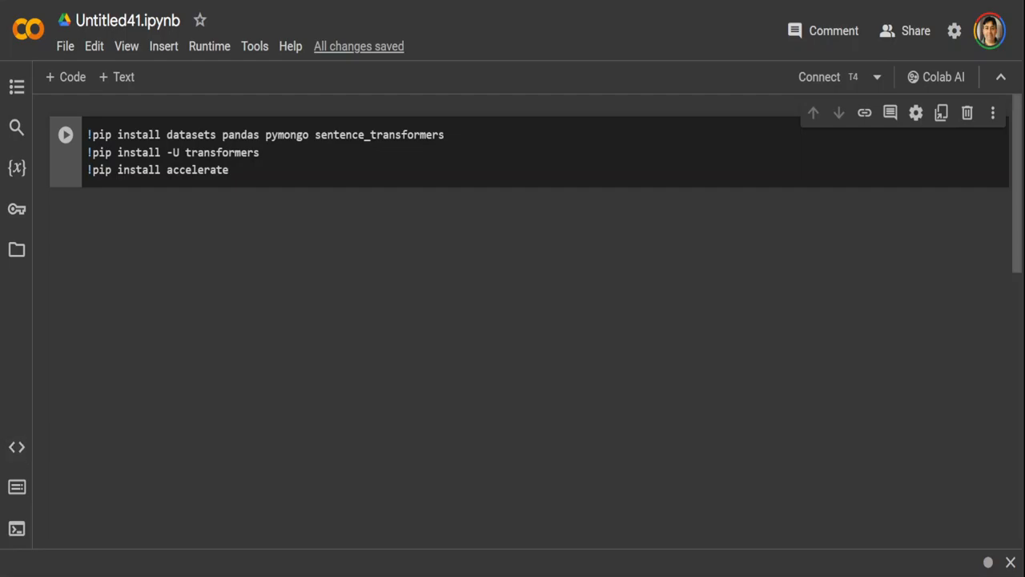
left_click(65, 134)
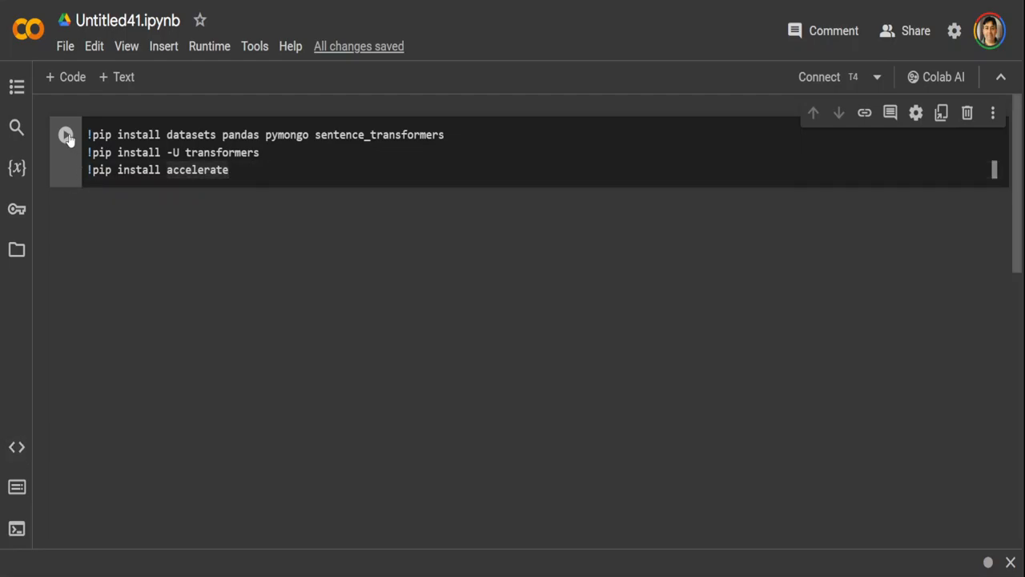
left_click(66, 135)
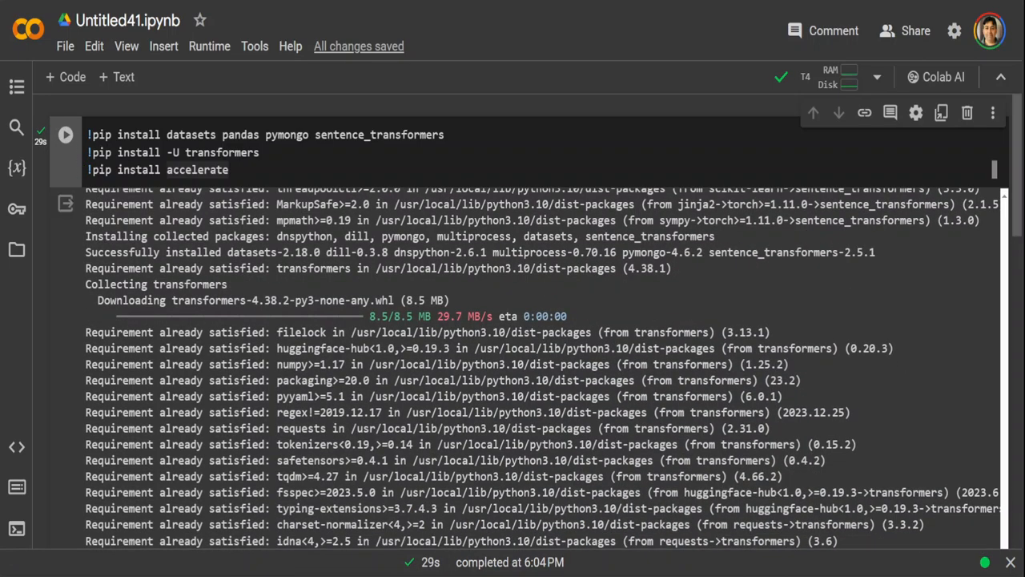
mouse_move(65, 76)
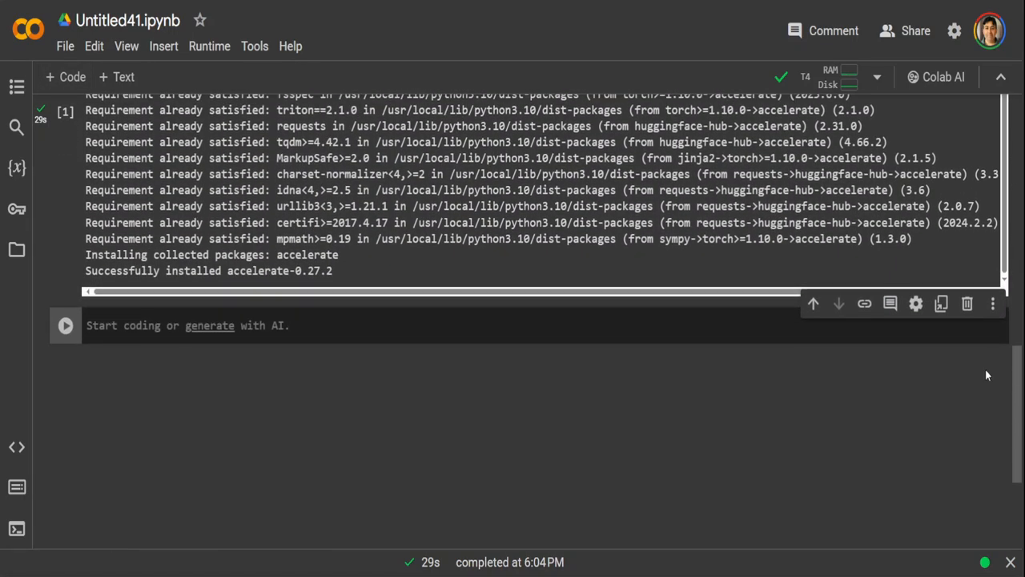
- Open the acloudfan/embedded_movies_small page and scroll through its Dataset Viewer rows
left_click(312, 325)
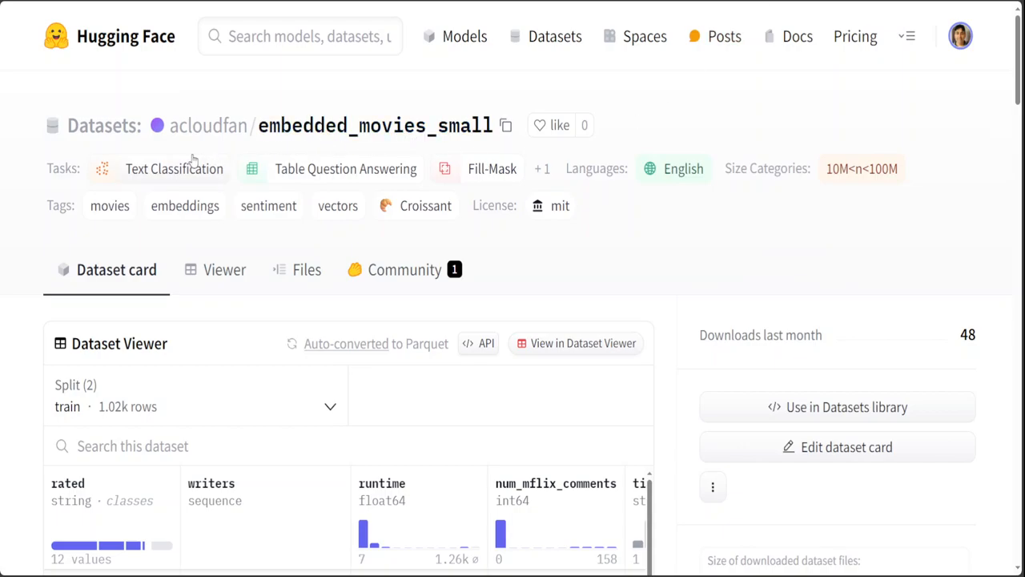
mouse_move(174, 168)
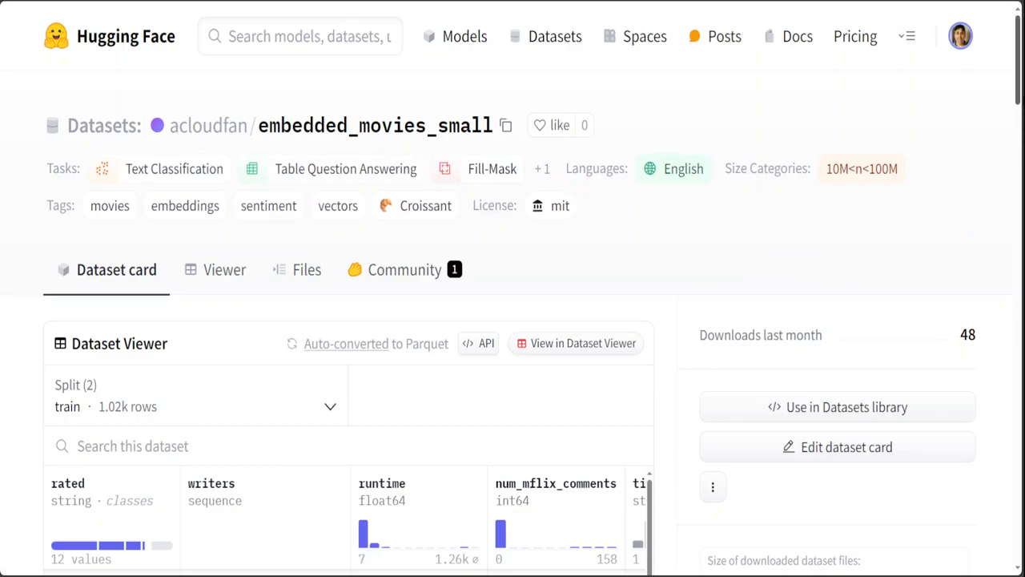
scroll("down", 3)
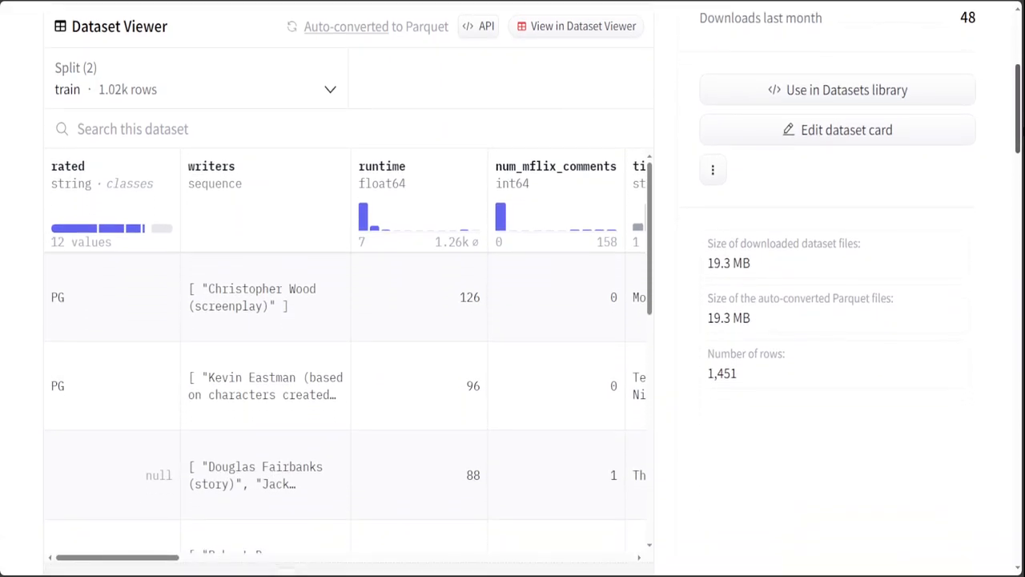
scroll("down", 3)
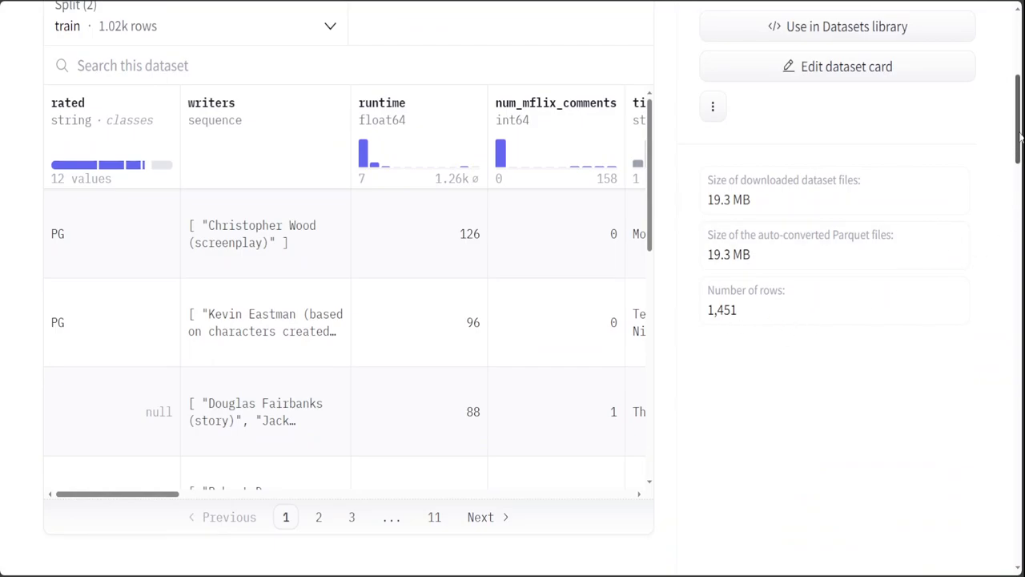
scroll("up", 3)
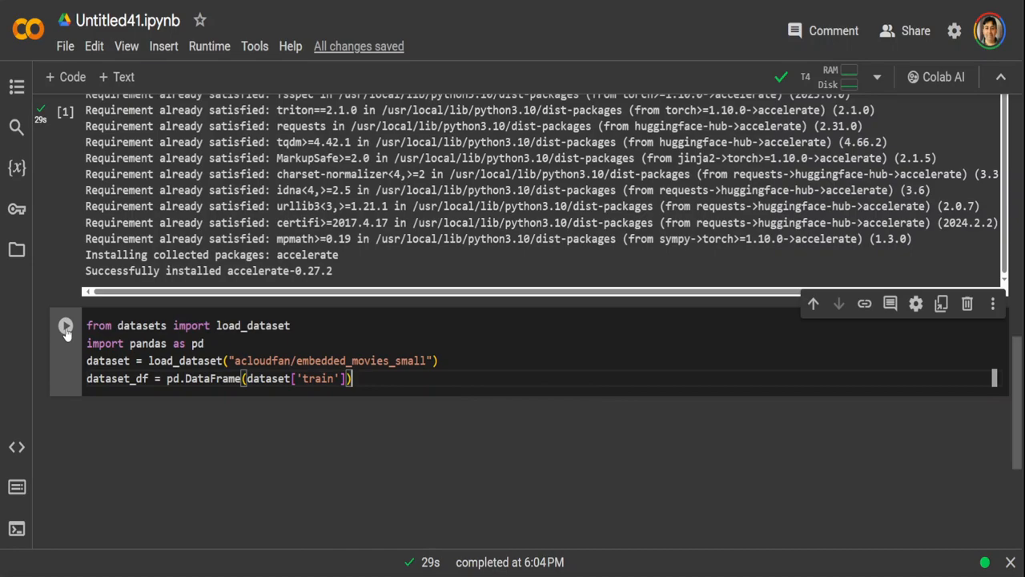
- Run the cell loading embedded_movies_small's train split into a pandas DataFrame
left_click(65, 325)
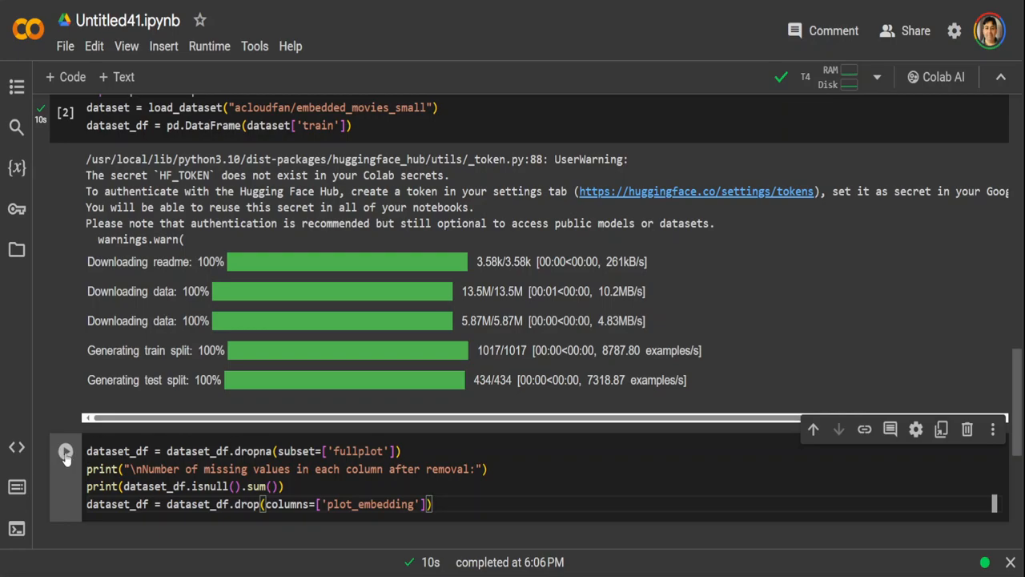
- Run the dropna/isnull/drop cell and scroll to its missing-value counts
left_click(65, 450)
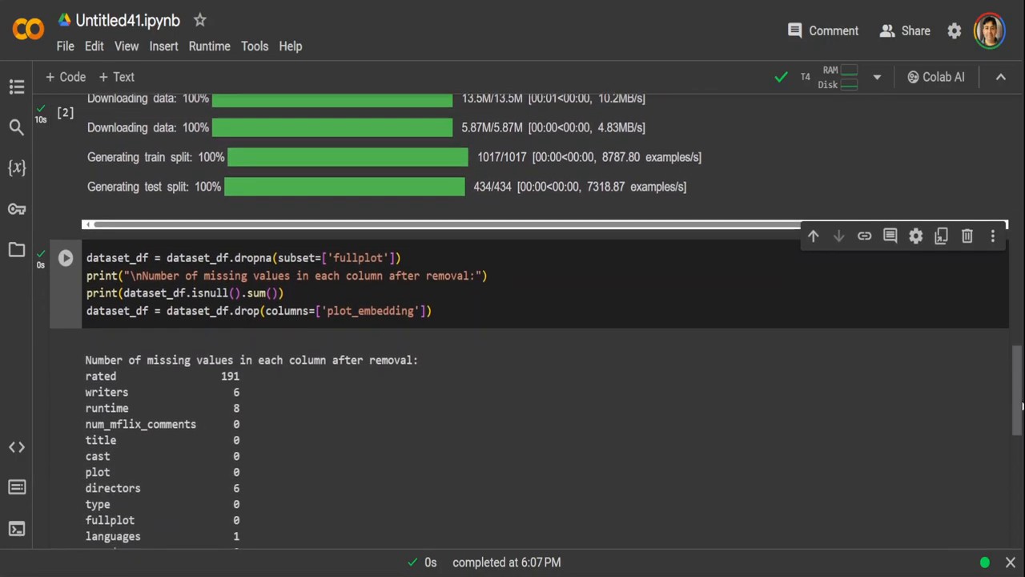
scroll("down", 3)
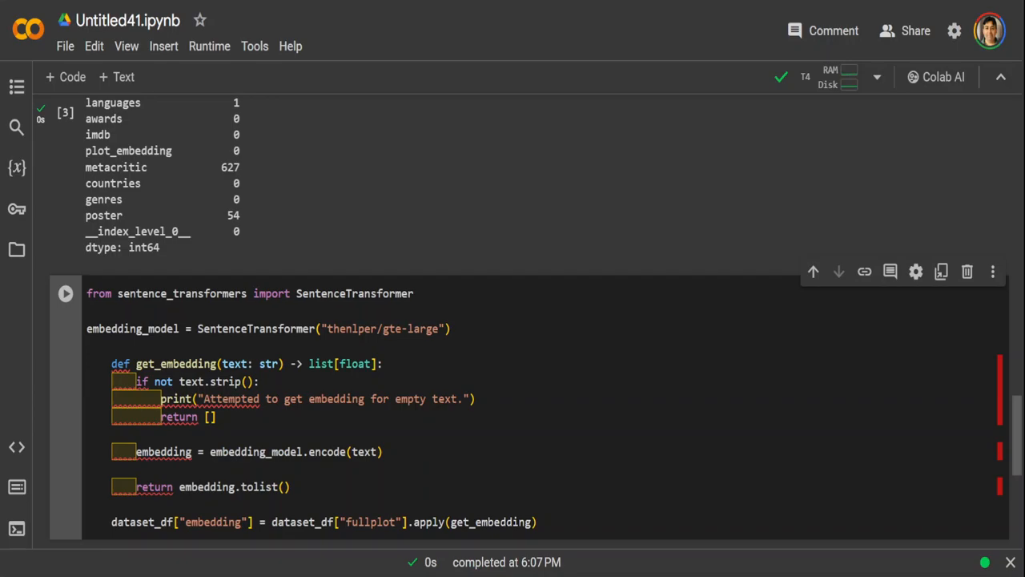
mouse_move(430, 328)
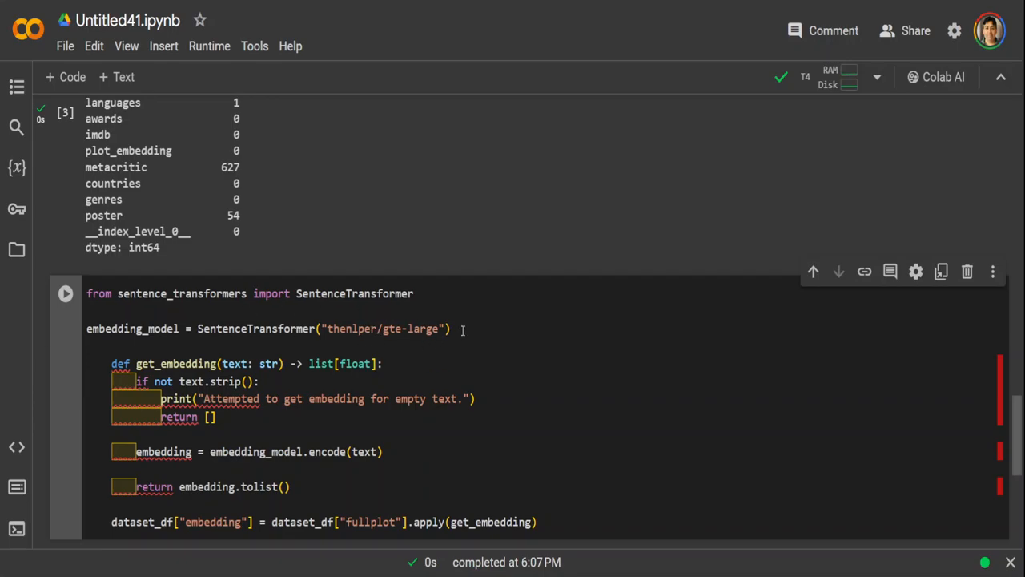
- Run the get_embedding cell on fullplot and follow the gte-large download progress
double_click(384, 328)
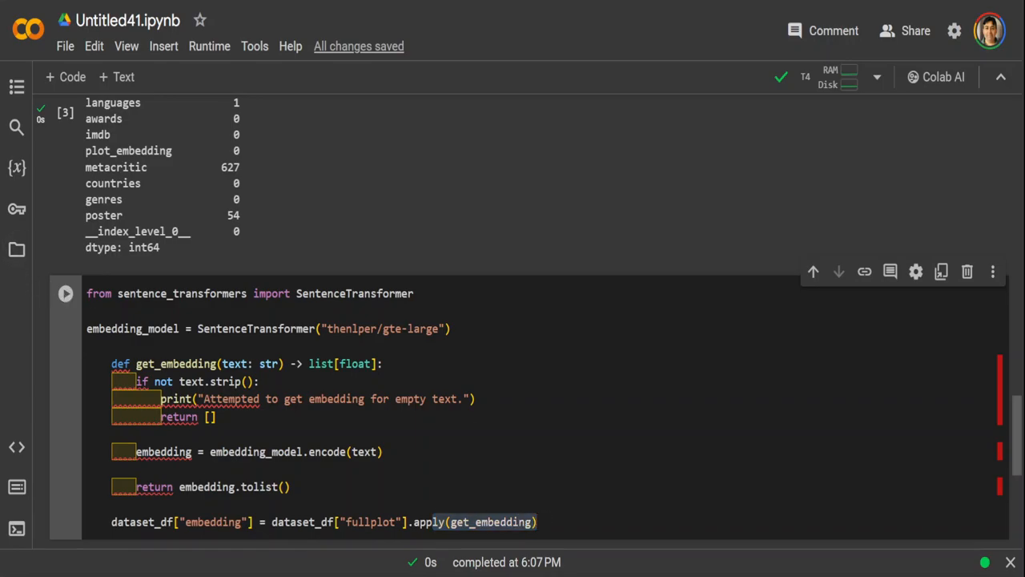
left_click(64, 293)
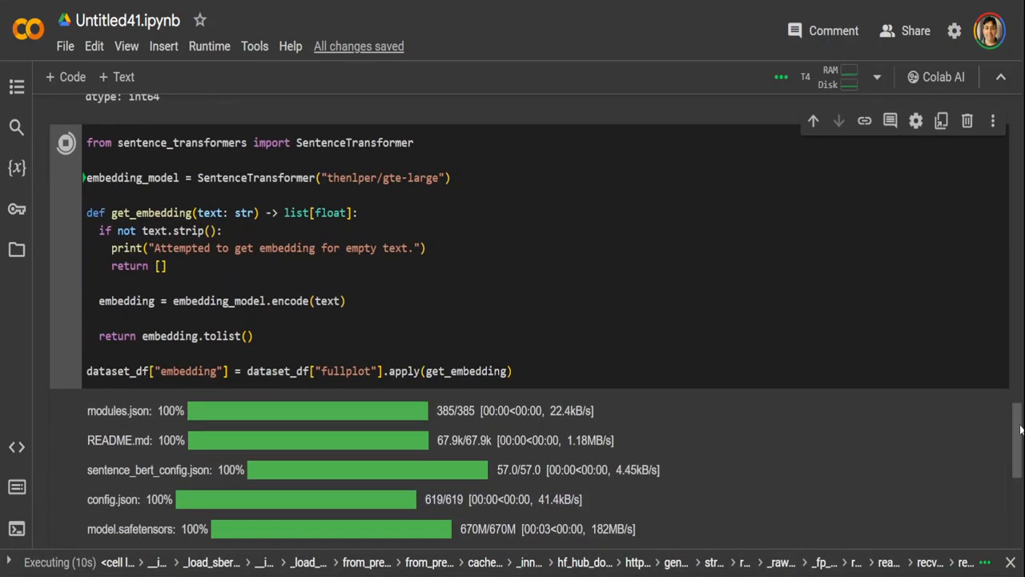
scroll("down", 3)
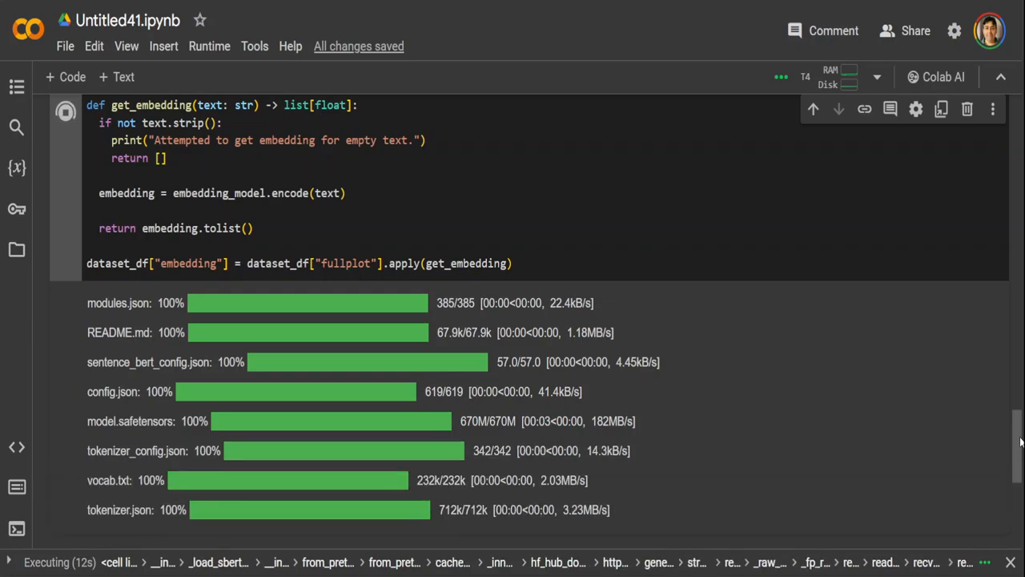
scroll("down", 3)
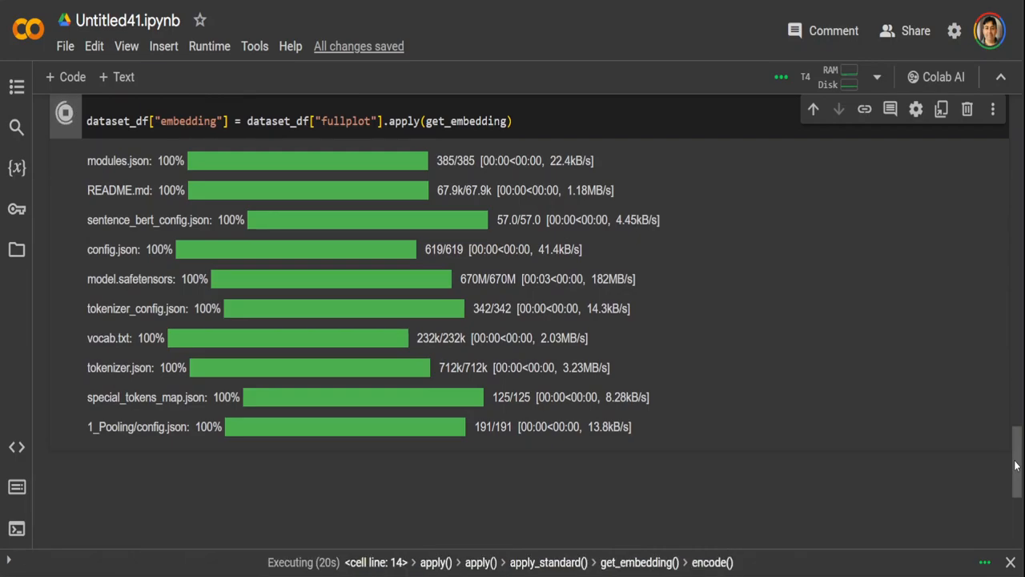
scroll("down", 3)
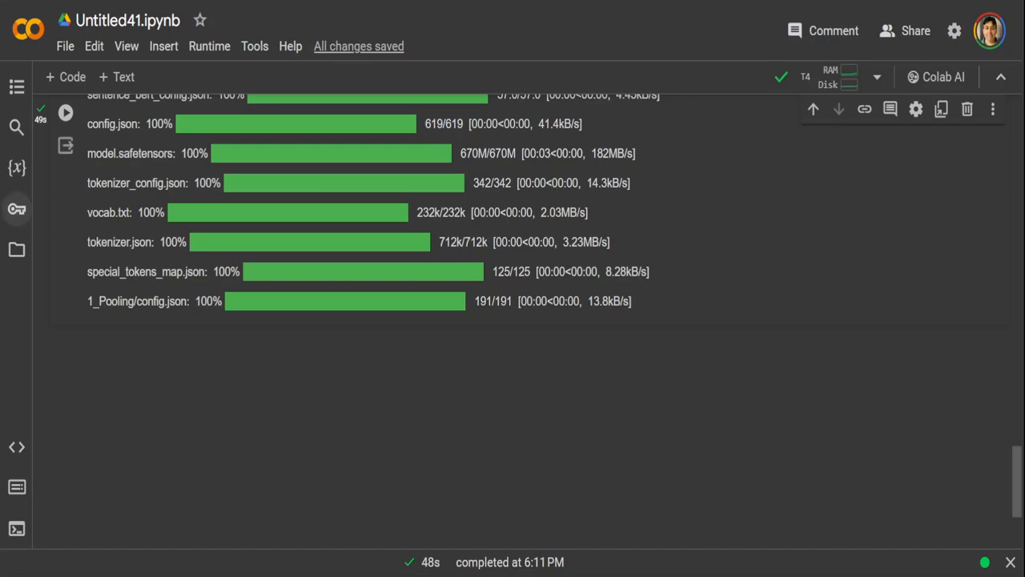
- Add a Colab secret named mongo_uri and begin entering its connection string value
left_click(17, 208)
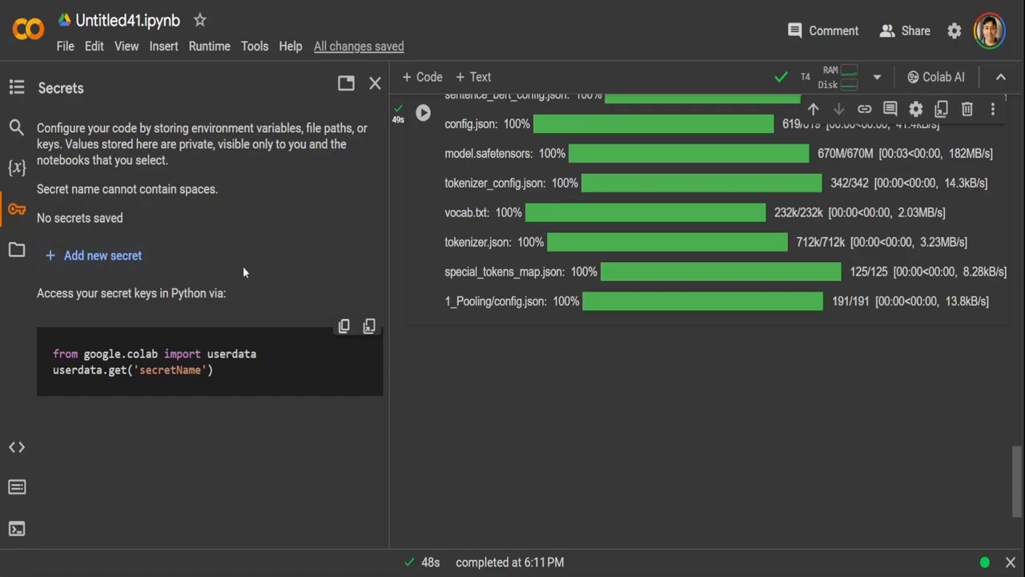
mouse_move(76, 256)
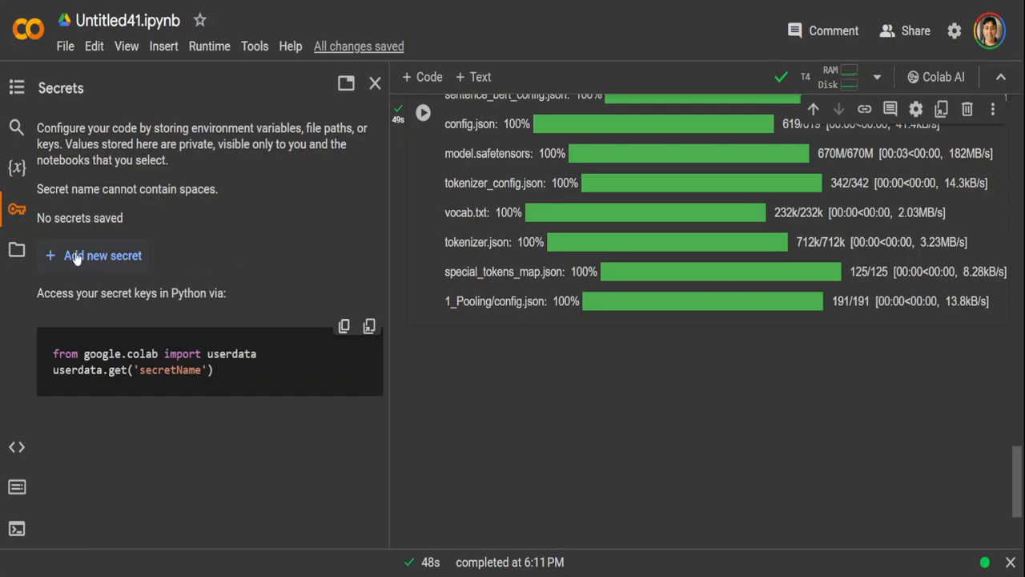
left_click(101, 255)
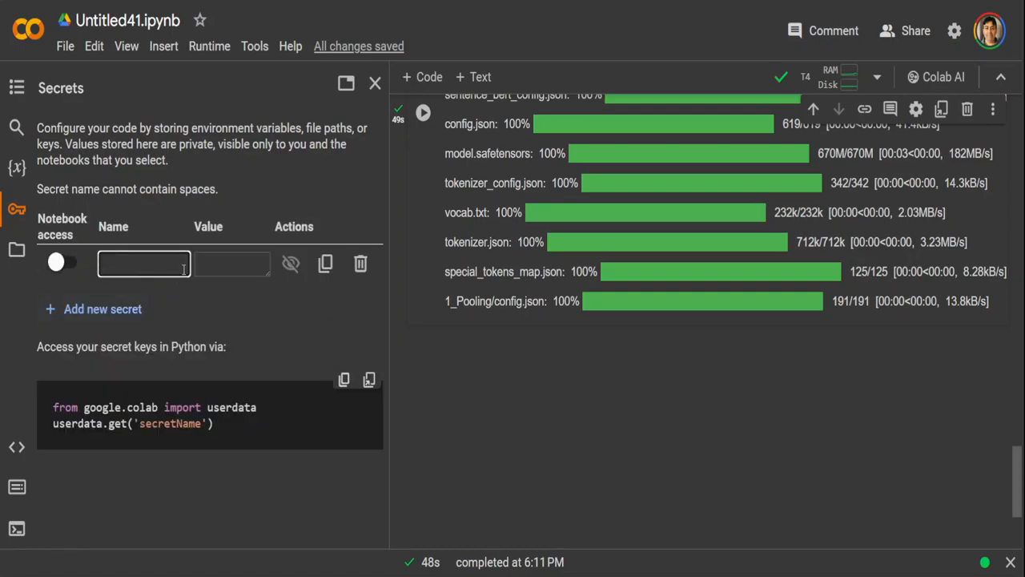
type("mongo")
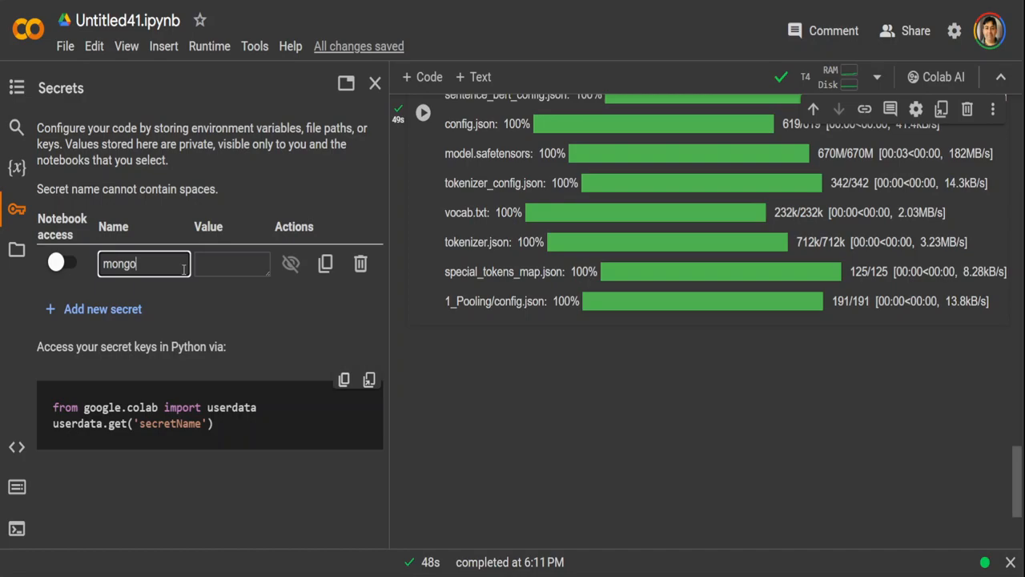
type("_uri")
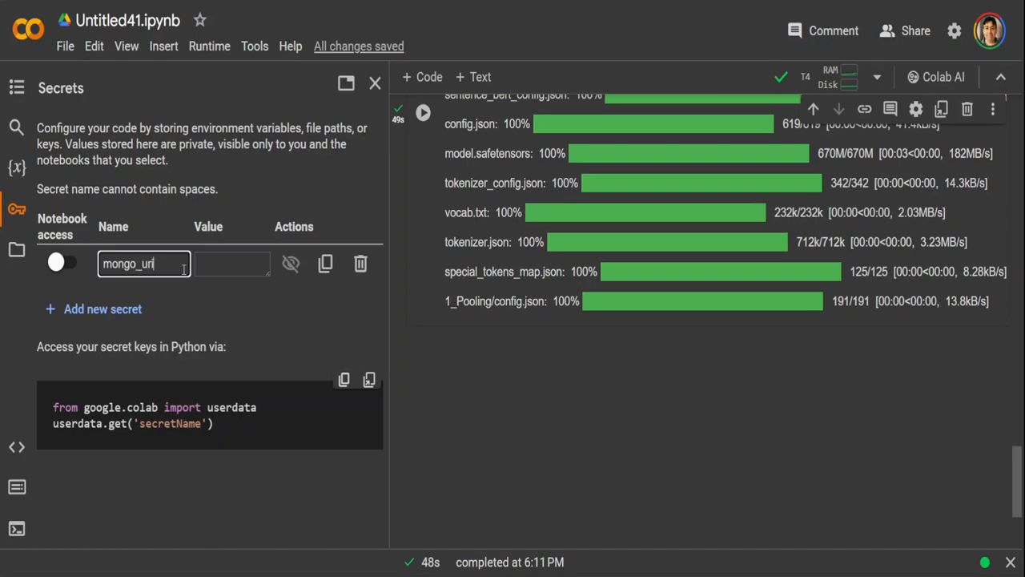
type("s")
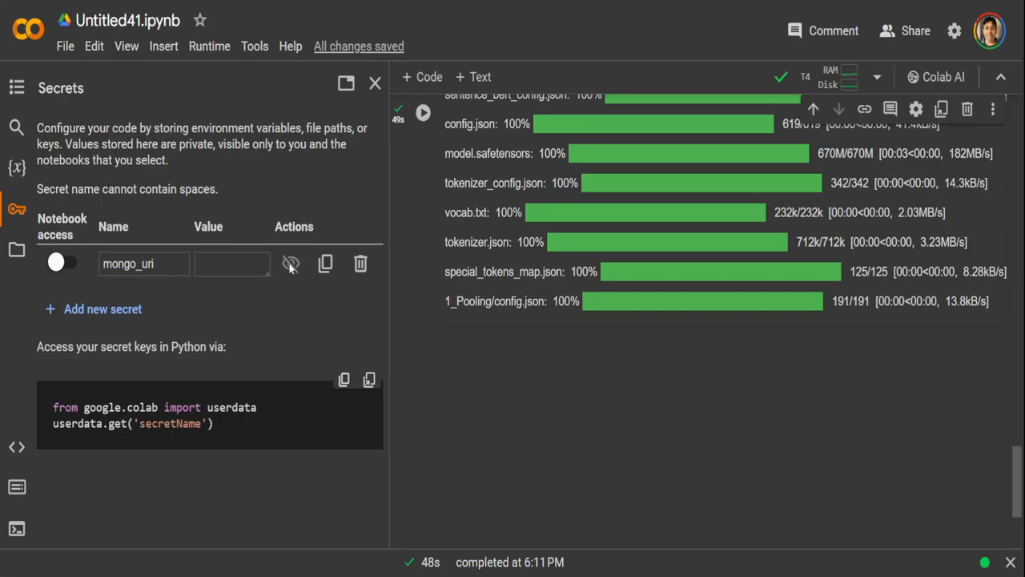
type("ss")
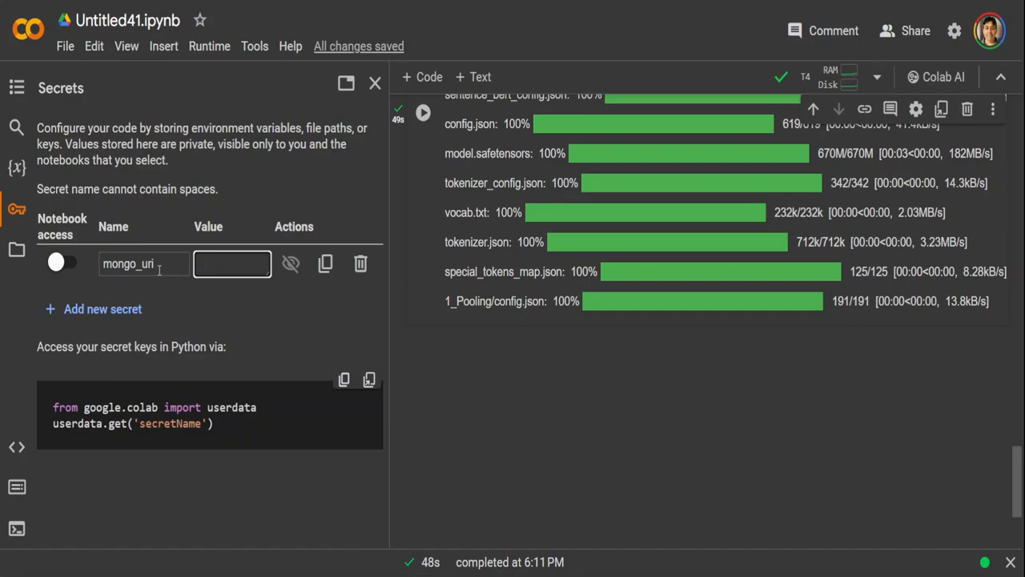
left_click(374, 82)
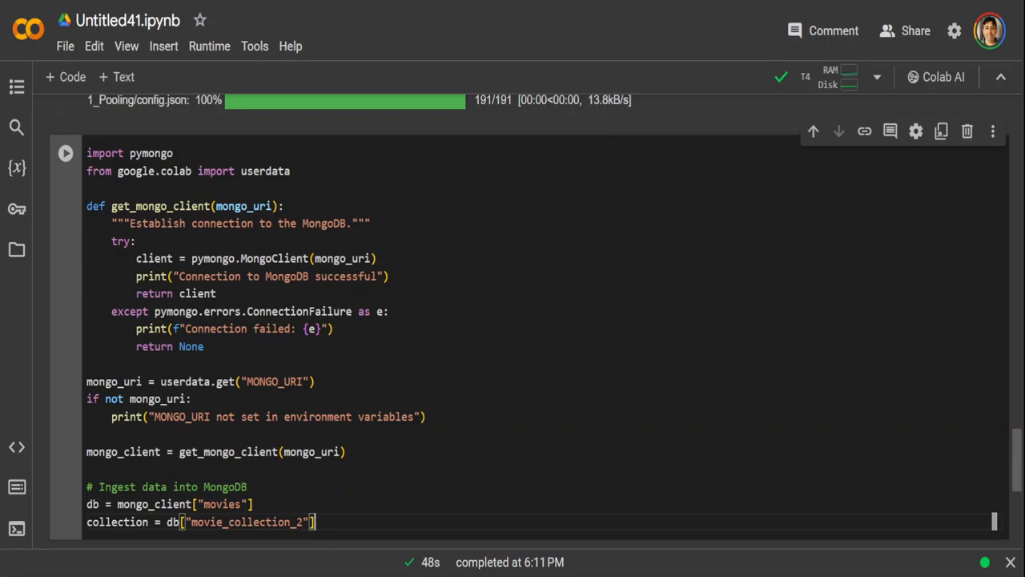
mouse_move(232, 157)
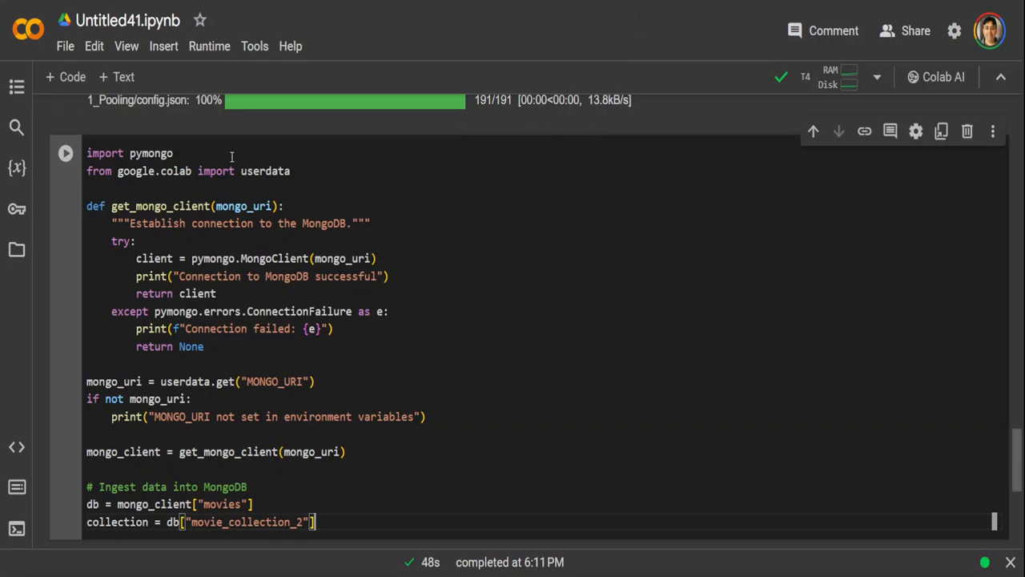
- Replace MONGO_URI with mongo_uri in userdata.get and run the connection cell
double_click(151, 153)
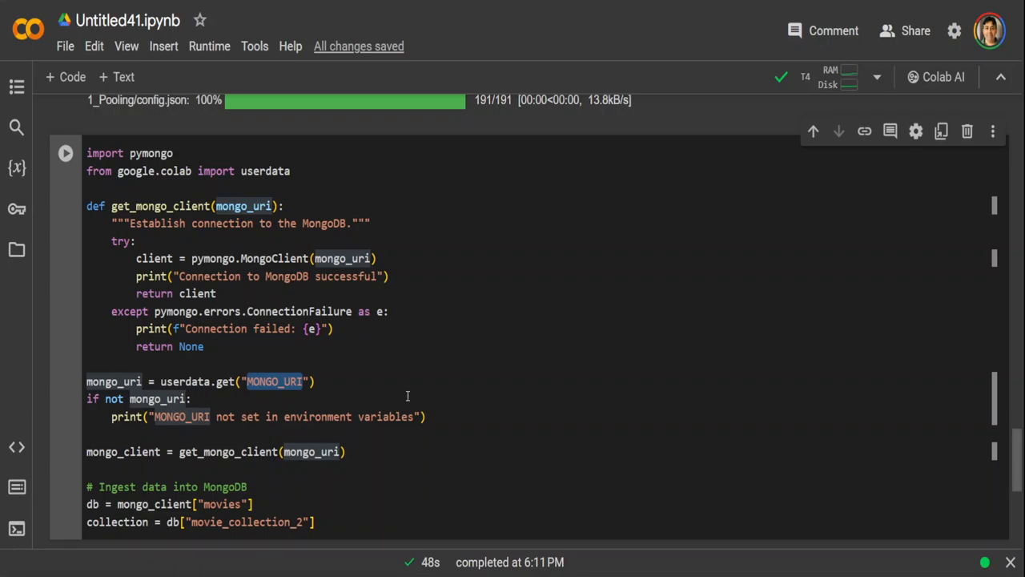
type("mongo")
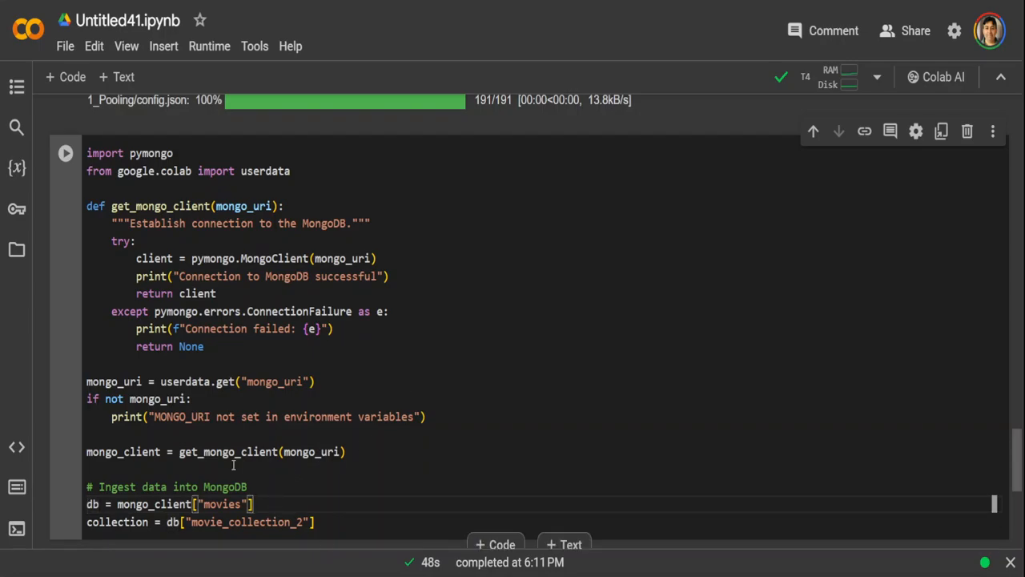
left_click(65, 153)
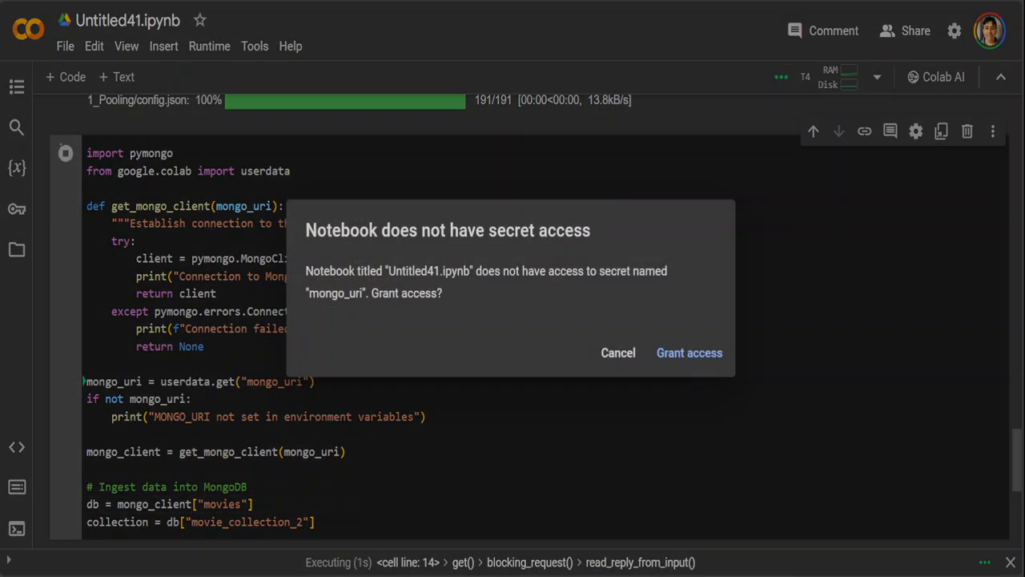
mouse_move(588, 293)
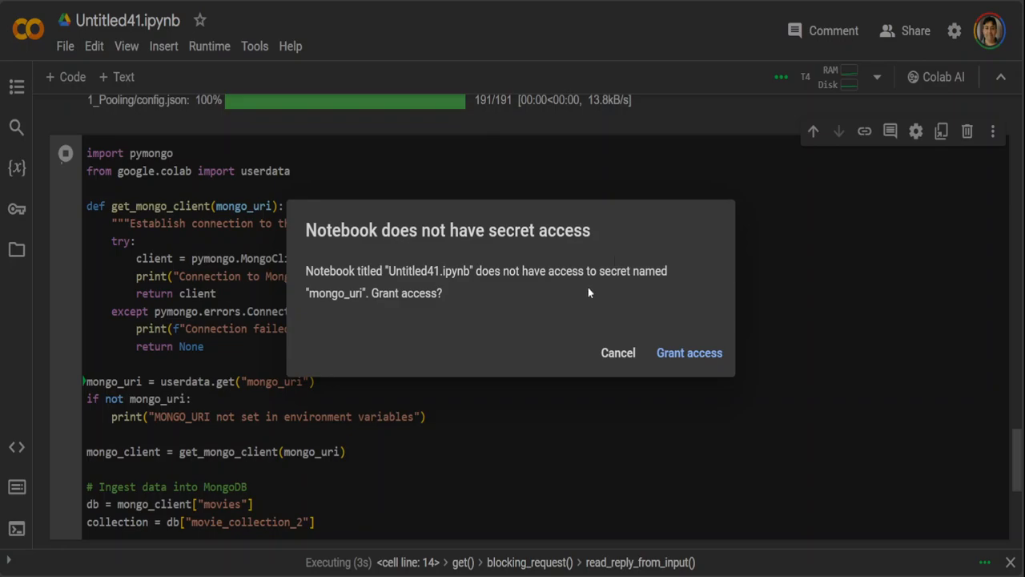
mouse_move(338, 311)
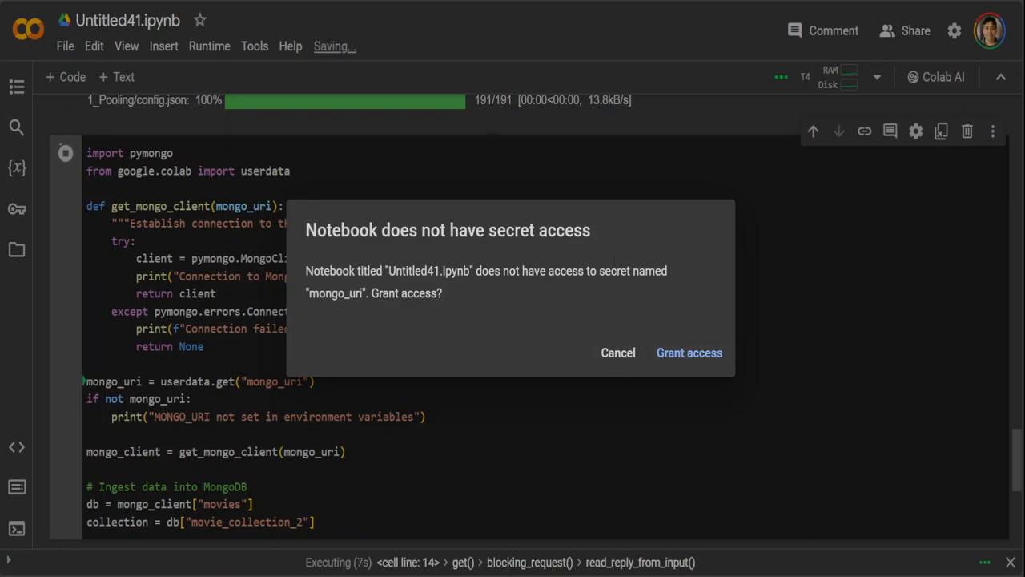
- Grant the notebook access to the mongo_uri secret so 'Connection to MongoDB successful' prints
left_click(688, 352)
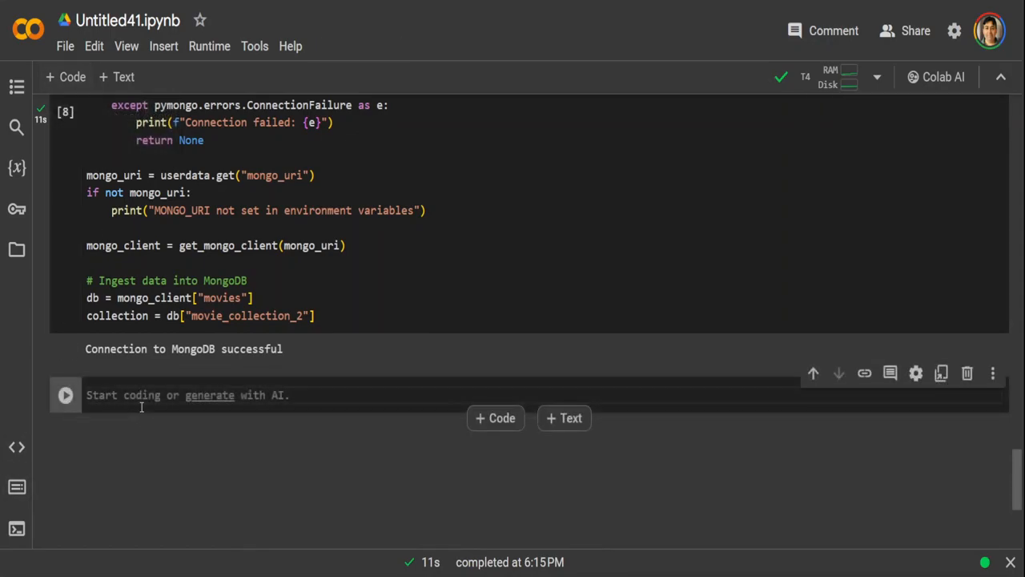
- Run collection.delete_many({}) to clear movie_collection_2
type("collection.delete_many({})")
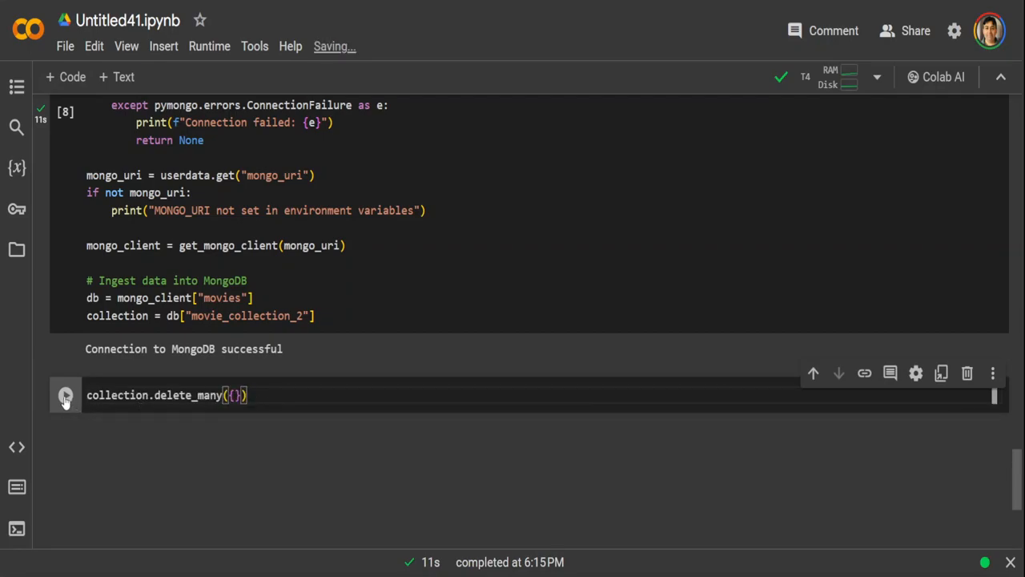
left_click(66, 395)
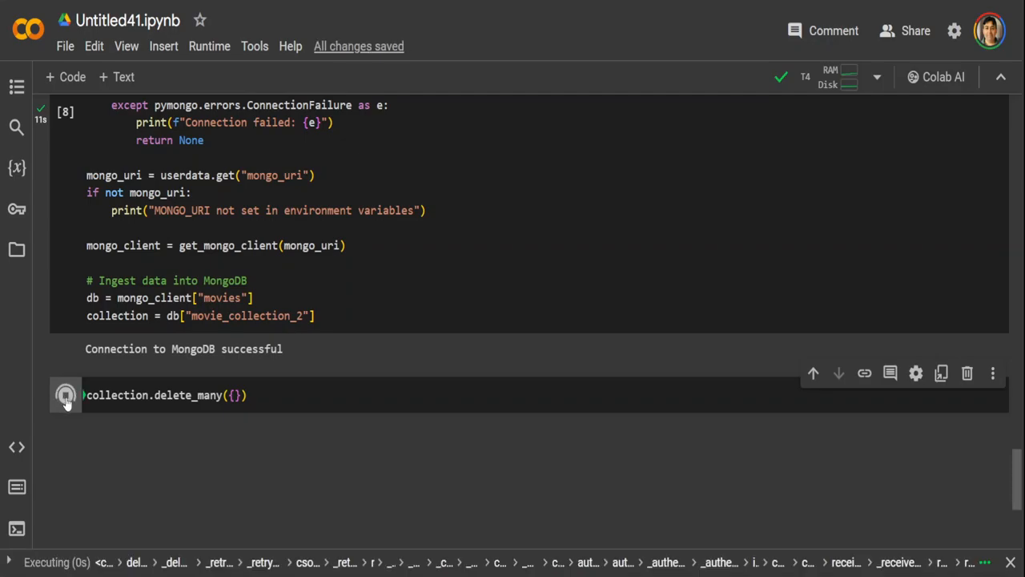
left_click(65, 394)
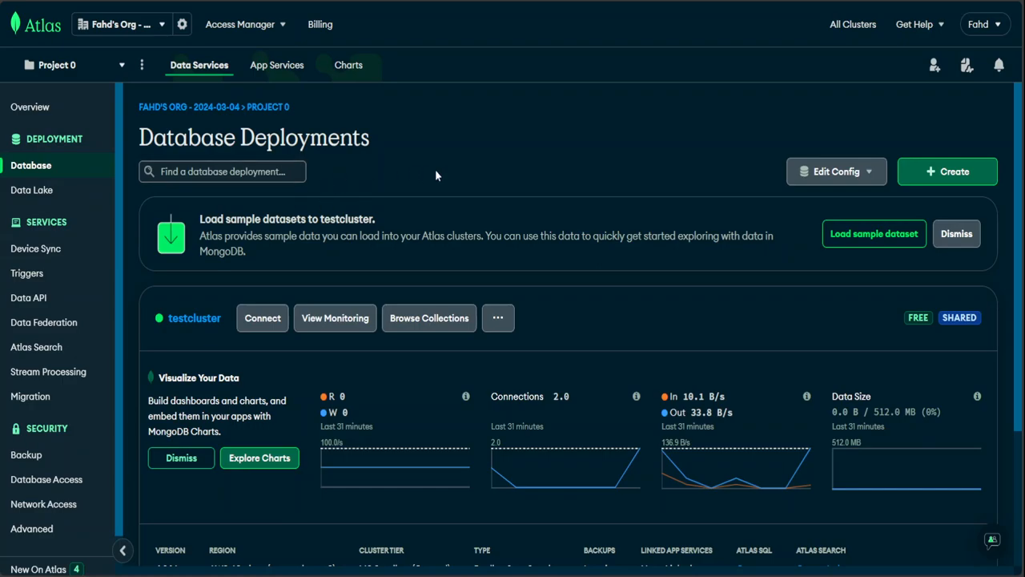
mouse_move(462, 175)
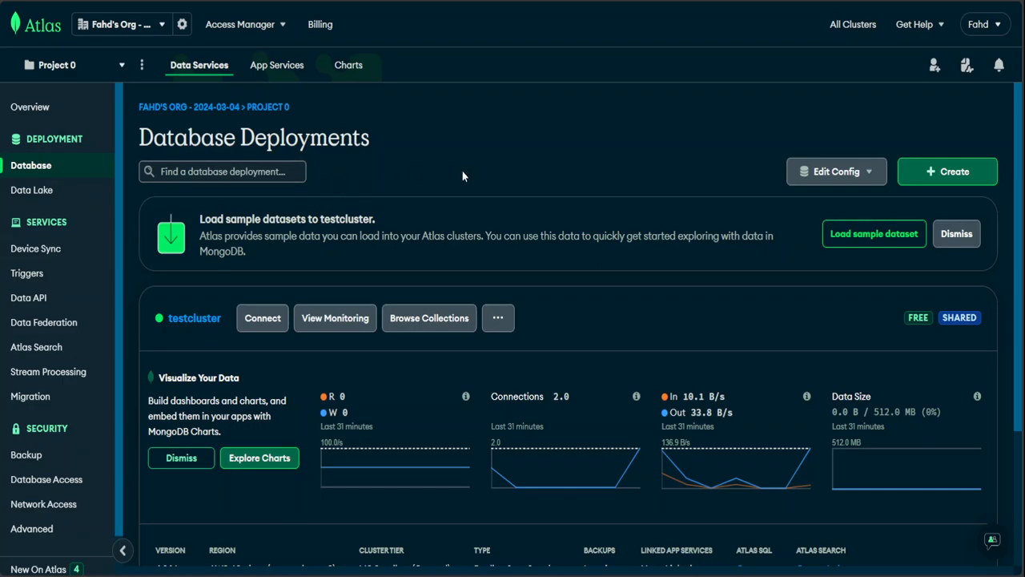
- Open testcluster in MongoDB Atlas and go to its Atlas Search tab
left_click(222, 171)
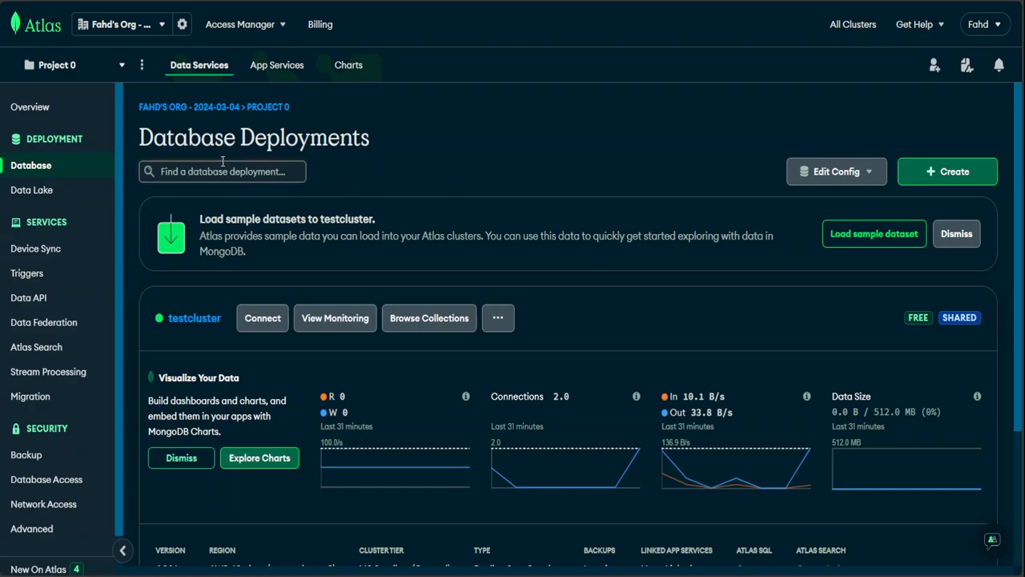
left_click(222, 170)
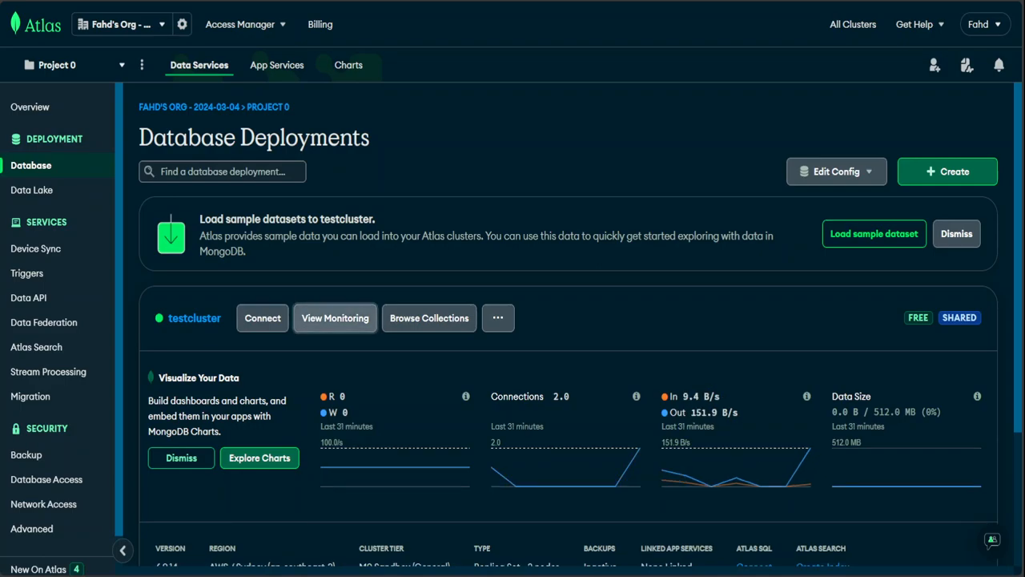
mouse_move(194, 317)
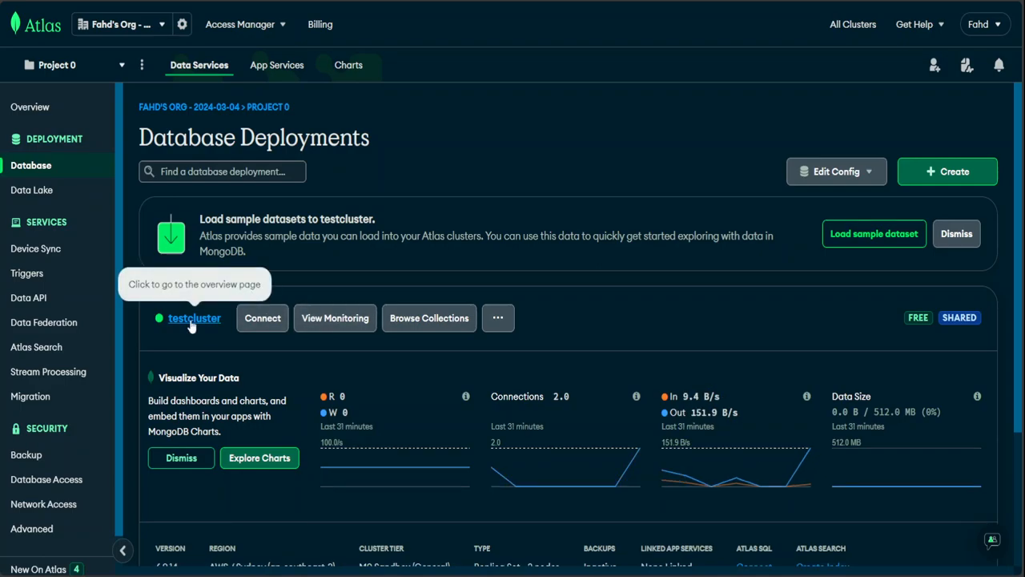
left_click(194, 317)
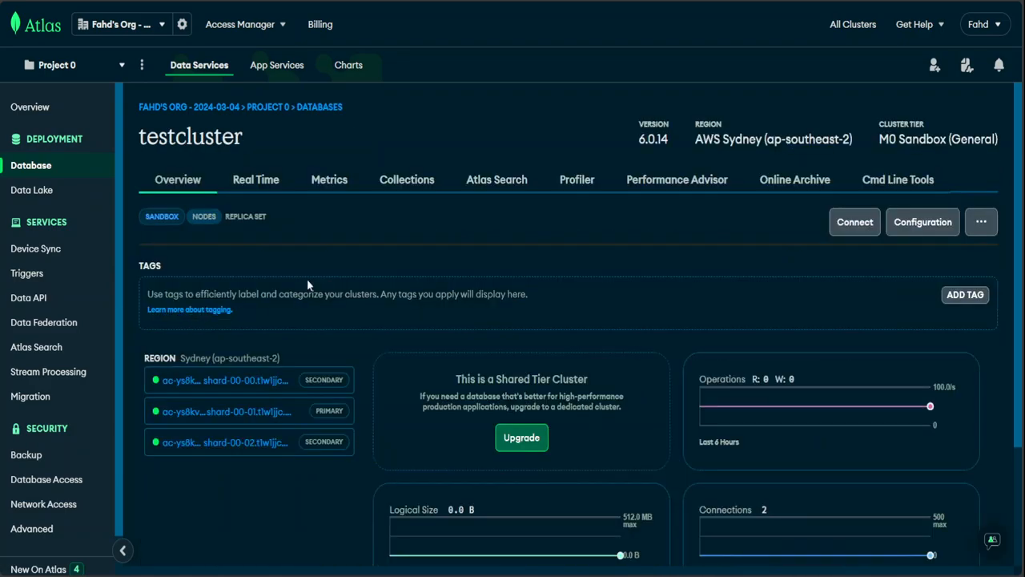
mouse_move(496, 180)
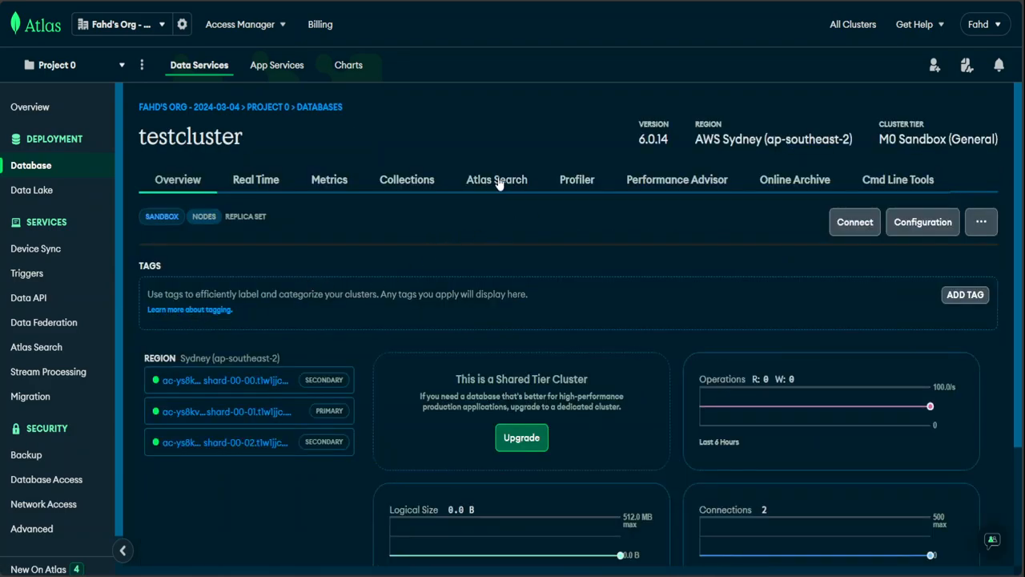
left_click(496, 178)
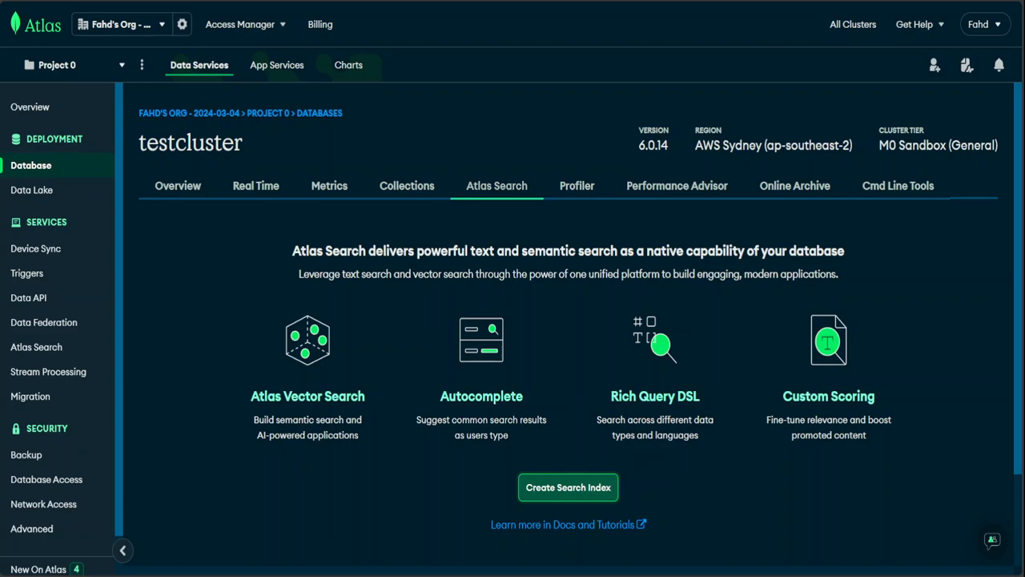
- Create a search index using the Atlas Vector Search JSON Editor option and continue
left_click(568, 487)
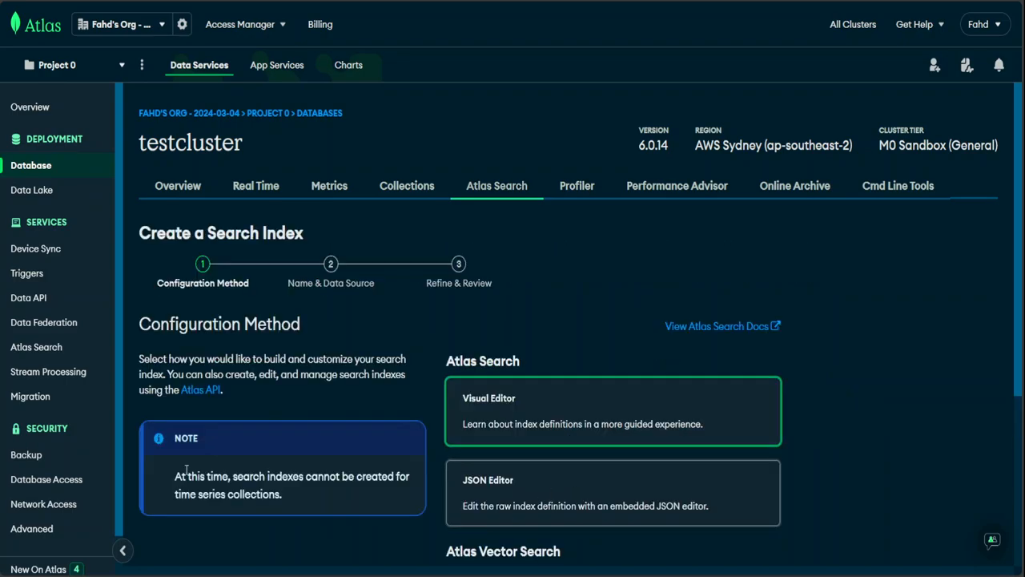
mouse_move(1017, 329)
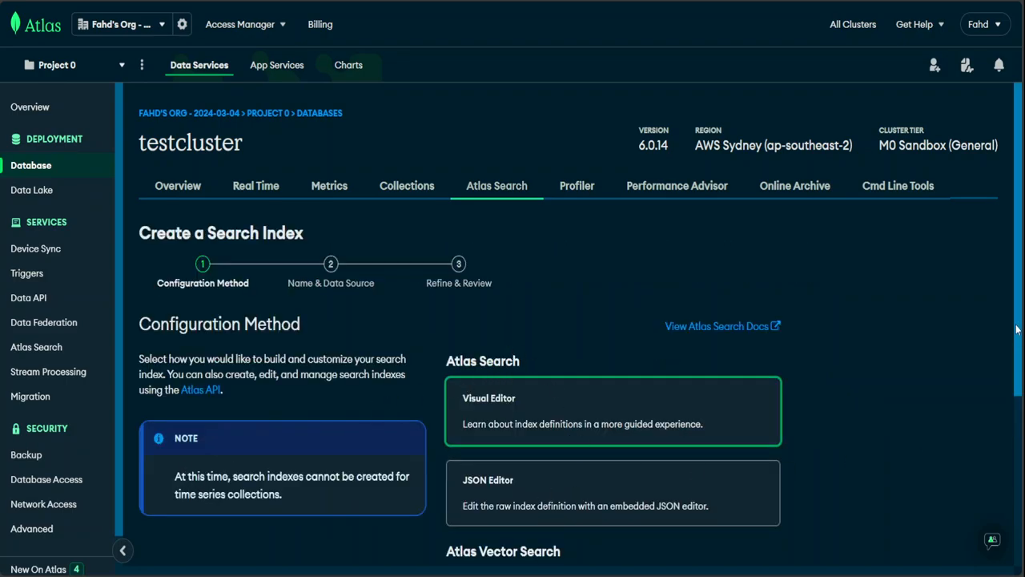
scroll("down", 3)
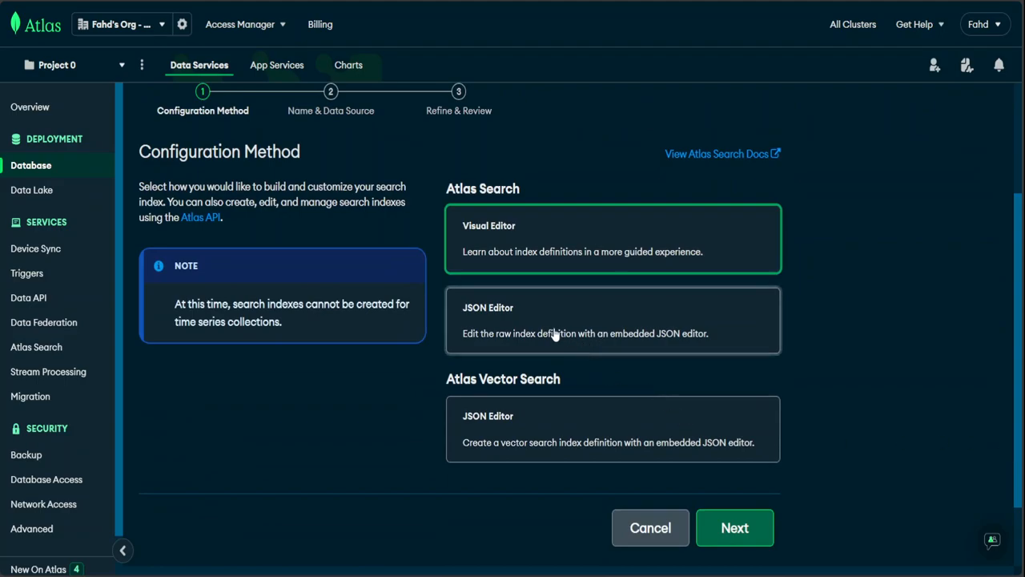
mouse_move(559, 394)
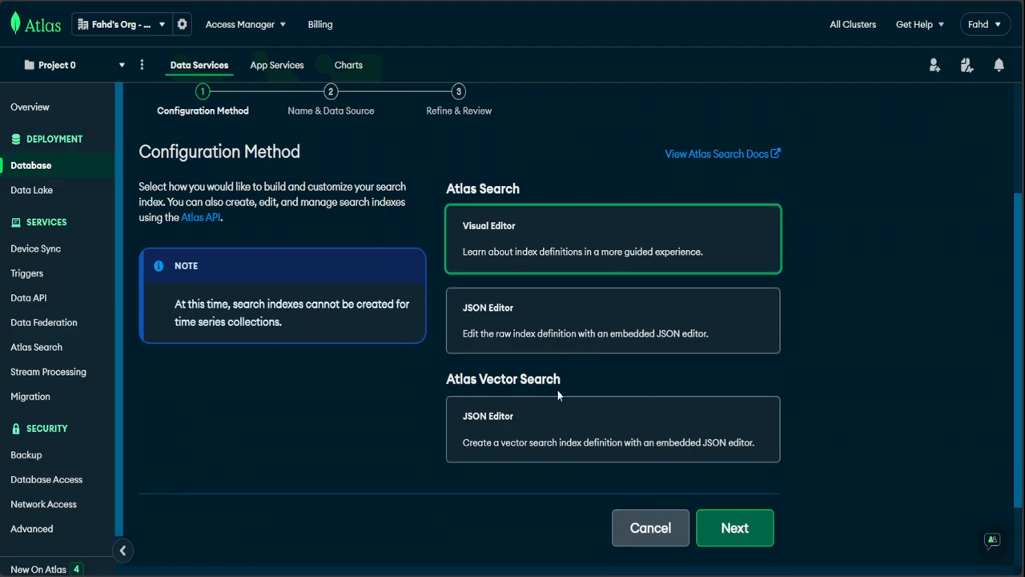
left_click(612, 428)
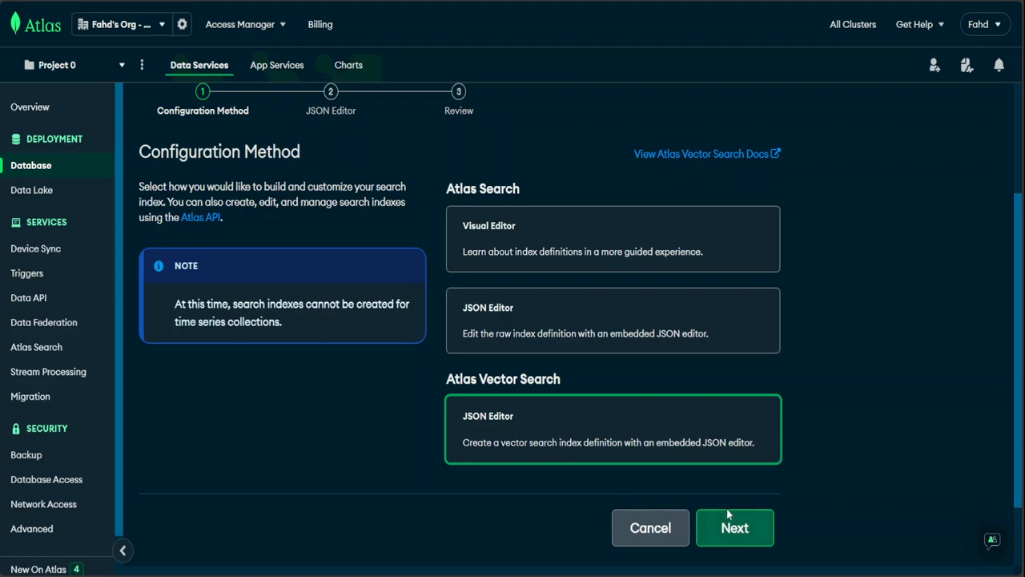
left_click(734, 527)
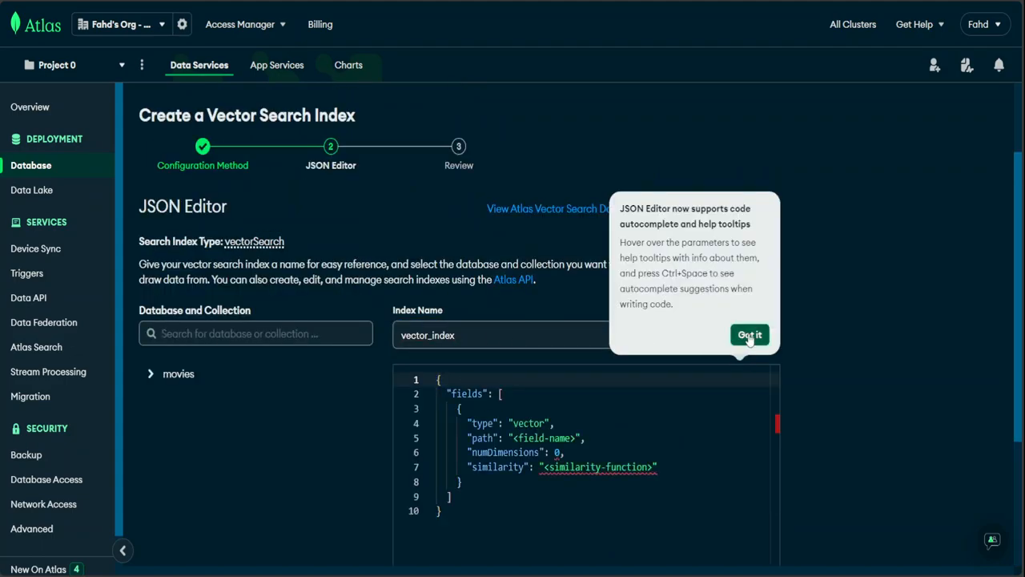
- Enter the 1024-dimension cosine embedding JSON, name it vector_index, and select movies.movie_collection_2
left_click(749, 334)
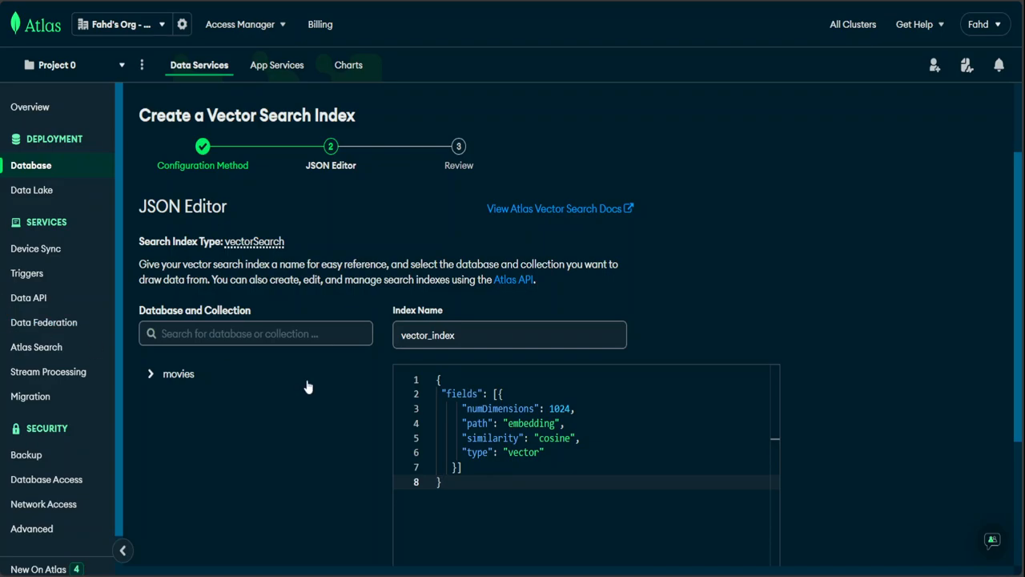
double_click(559, 409)
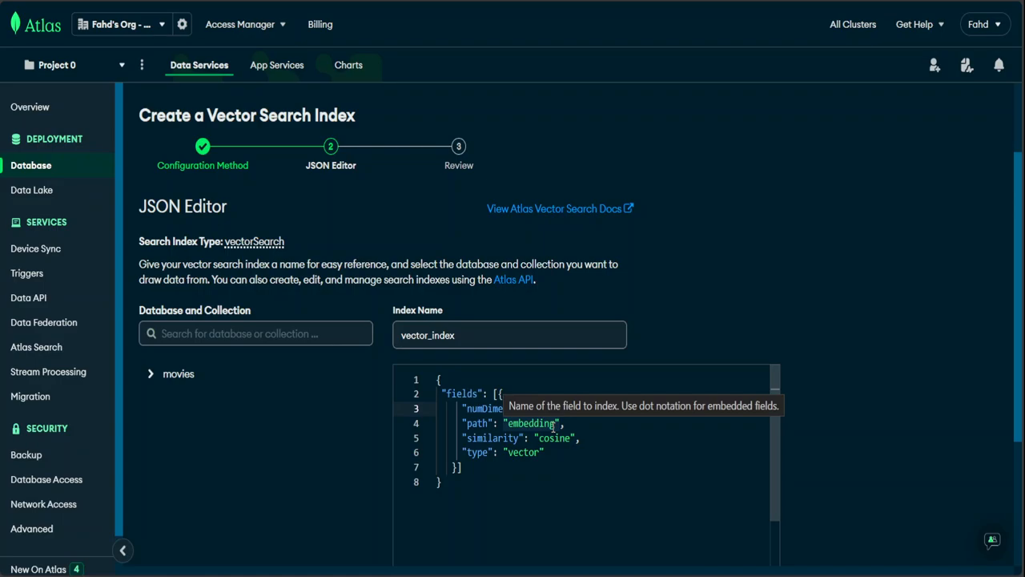
mouse_move(612, 416)
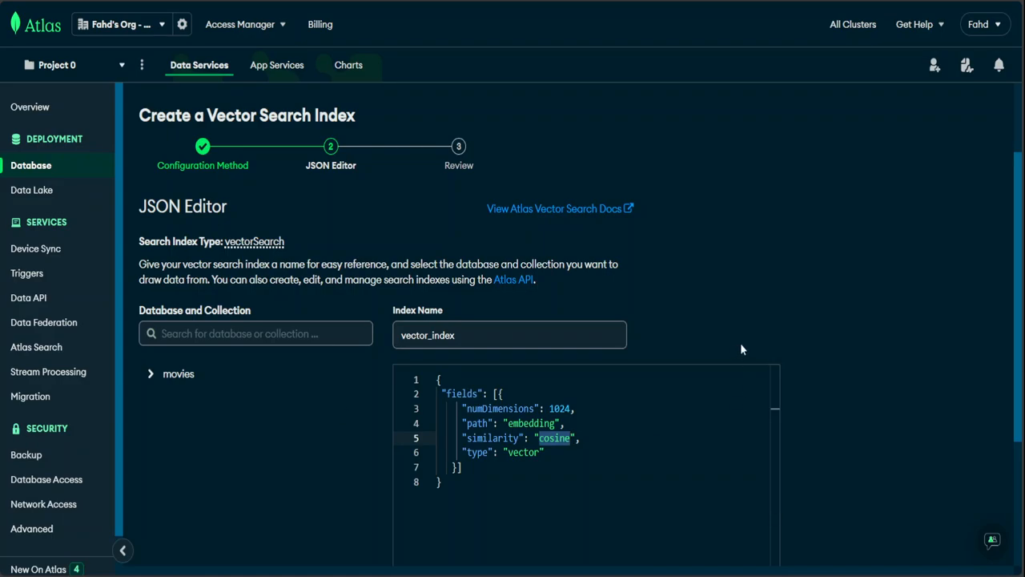
scroll("down", 3)
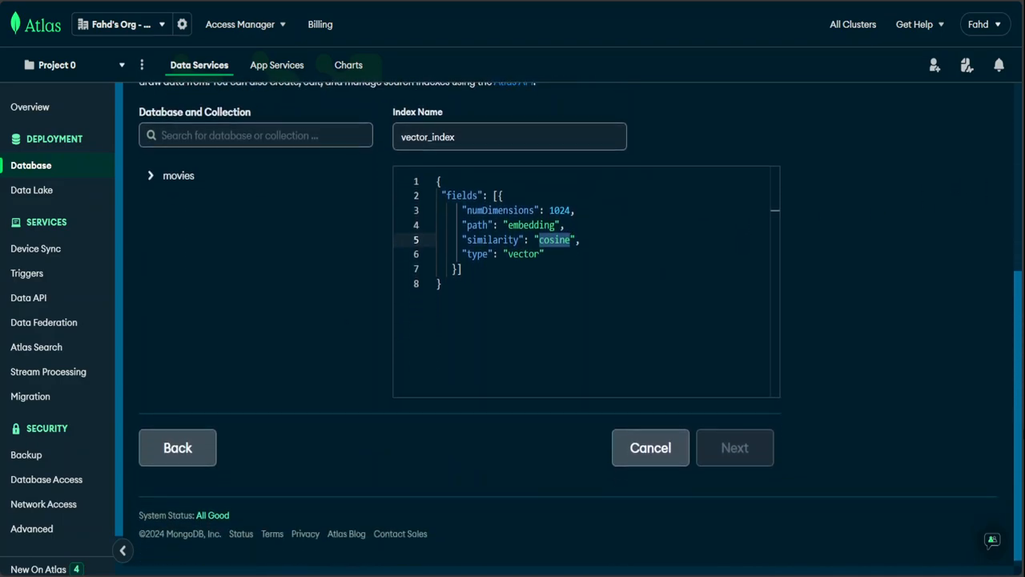
scroll("up", 3)
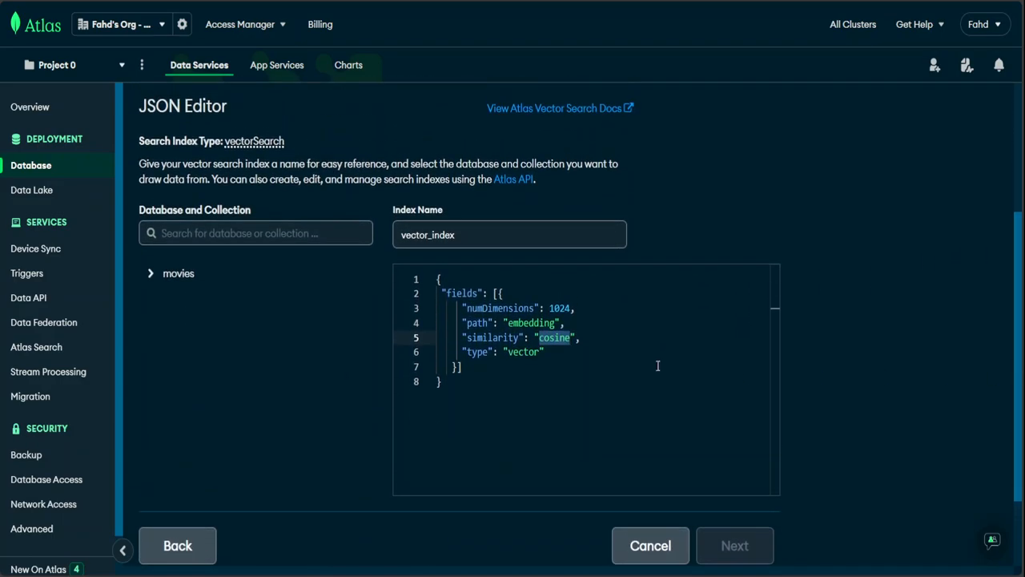
left_click(509, 234)
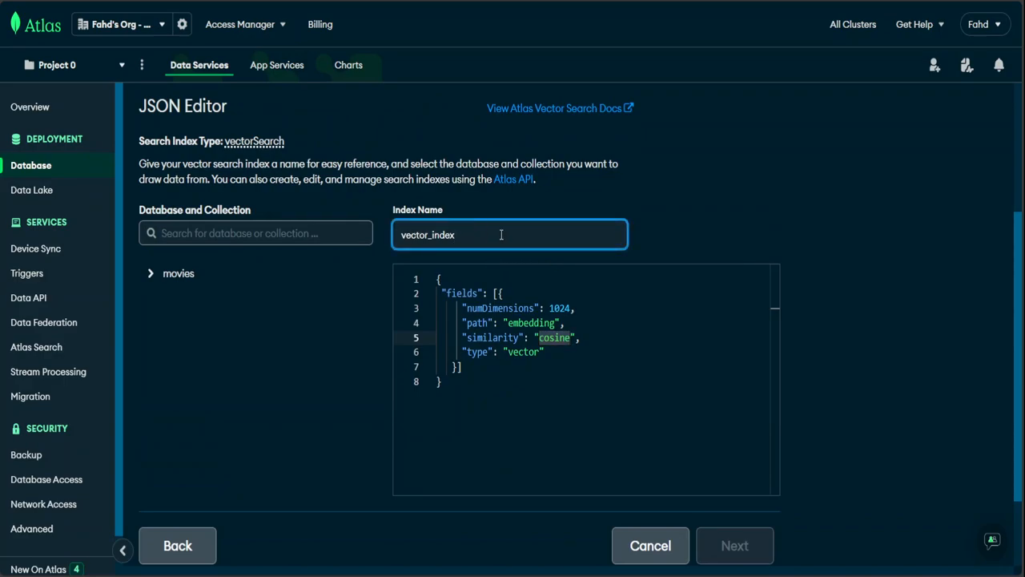
left_click(638, 356)
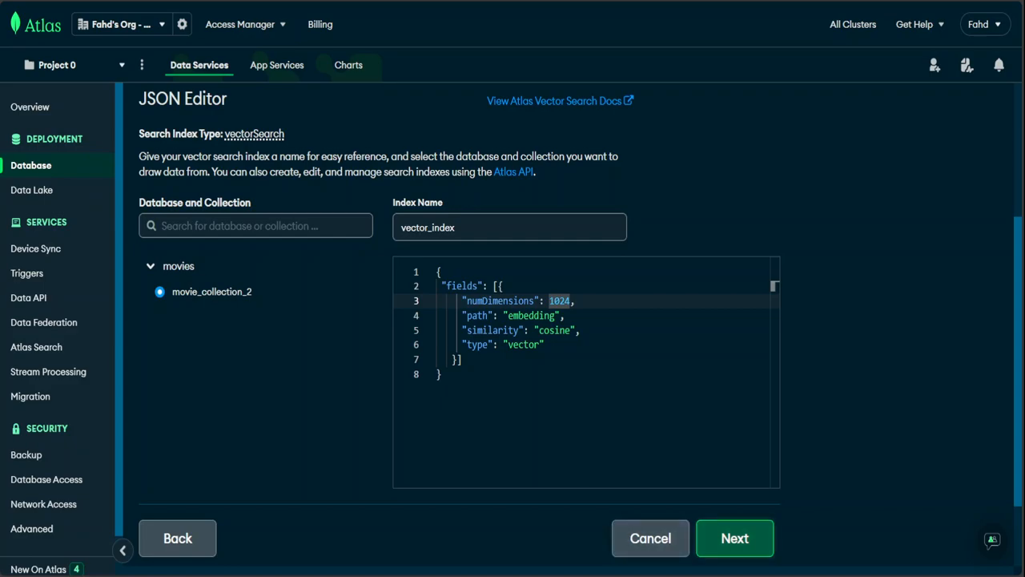
- Review the vector_index definition, create the index, and close the confirmation
left_click(735, 538)
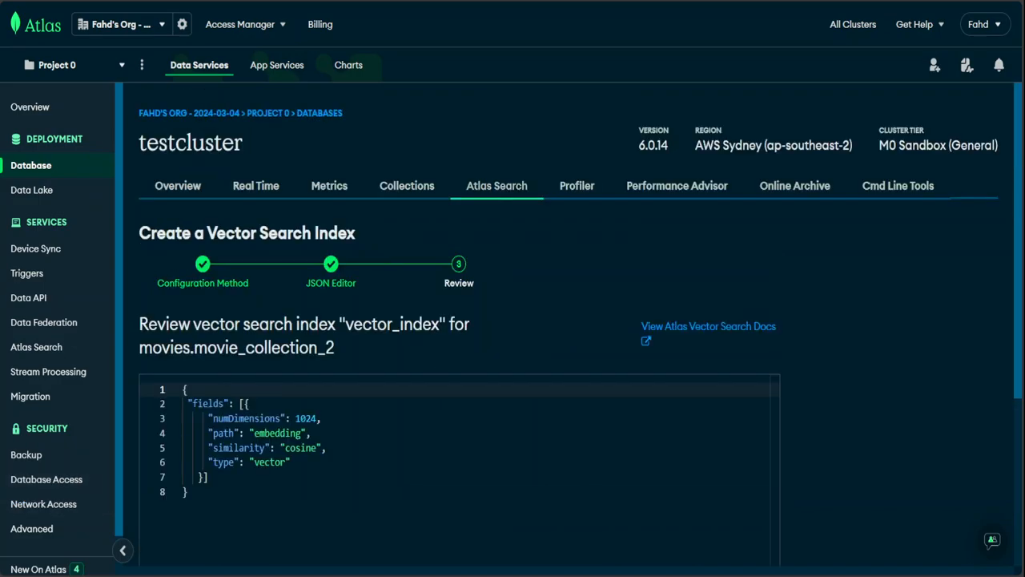
scroll("down", 3)
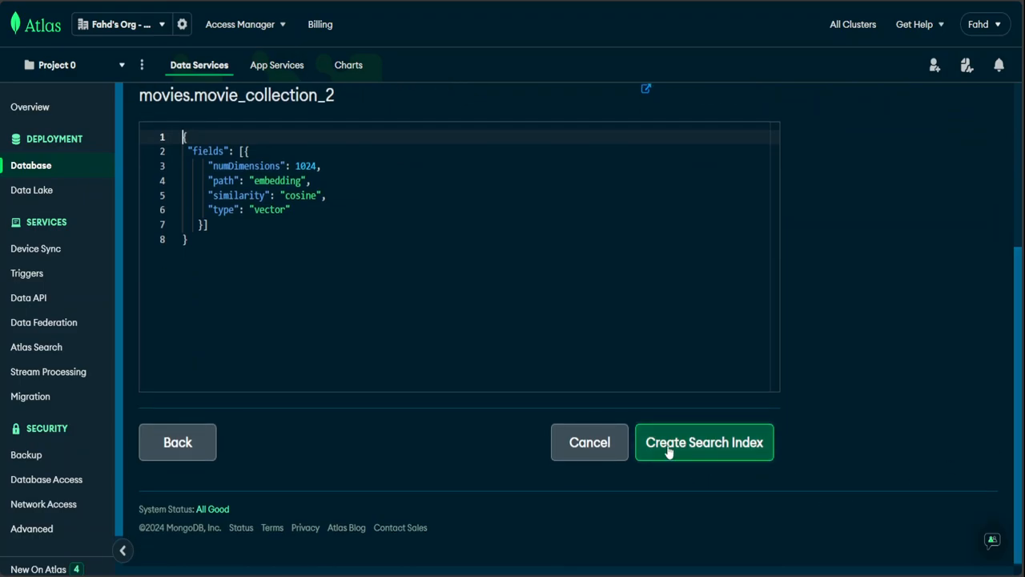
left_click(703, 442)
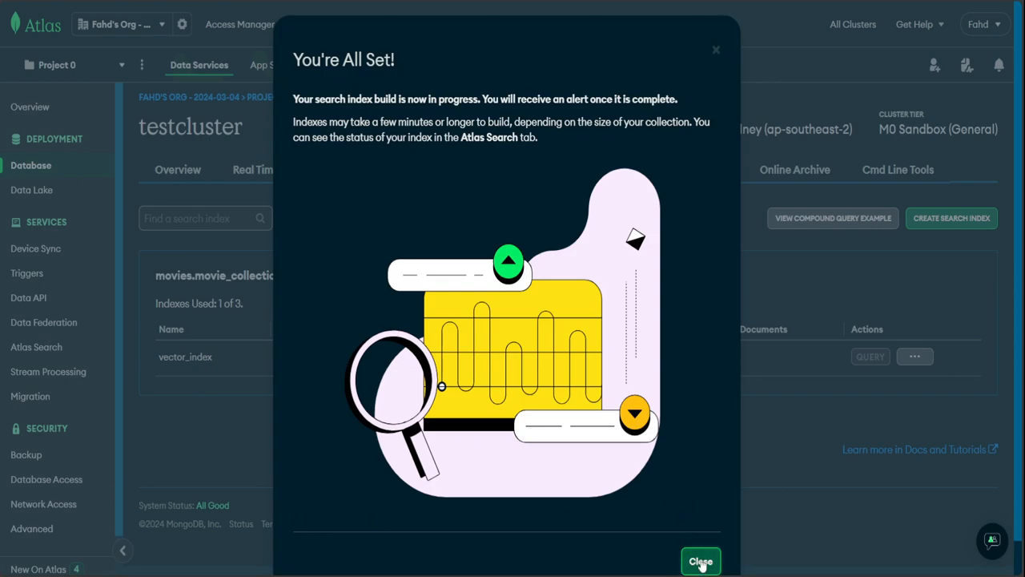
left_click(700, 560)
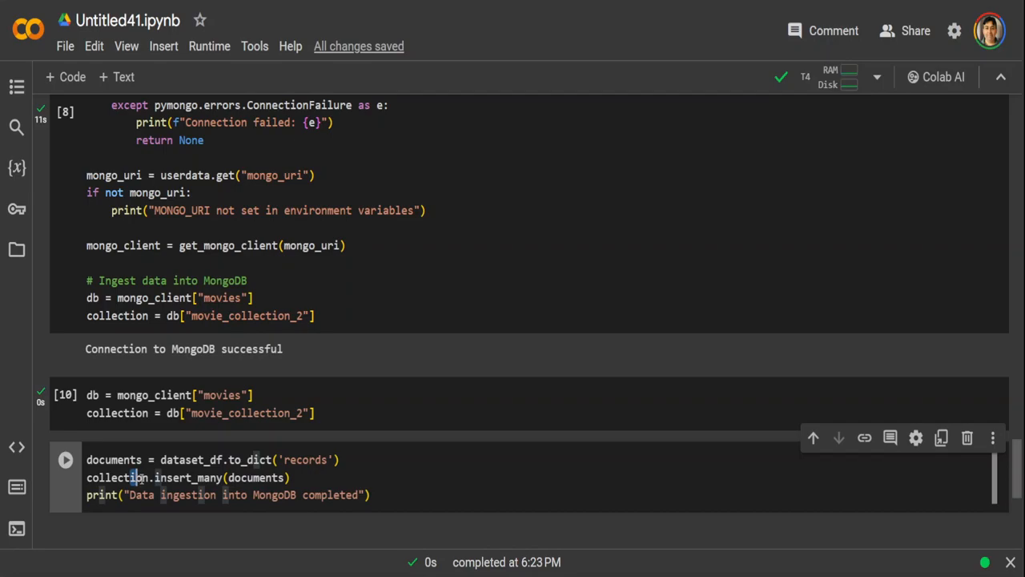
- Run the collection.insert_many(documents) cell to ingest the movie records
left_click_drag(138, 477, 292, 477)
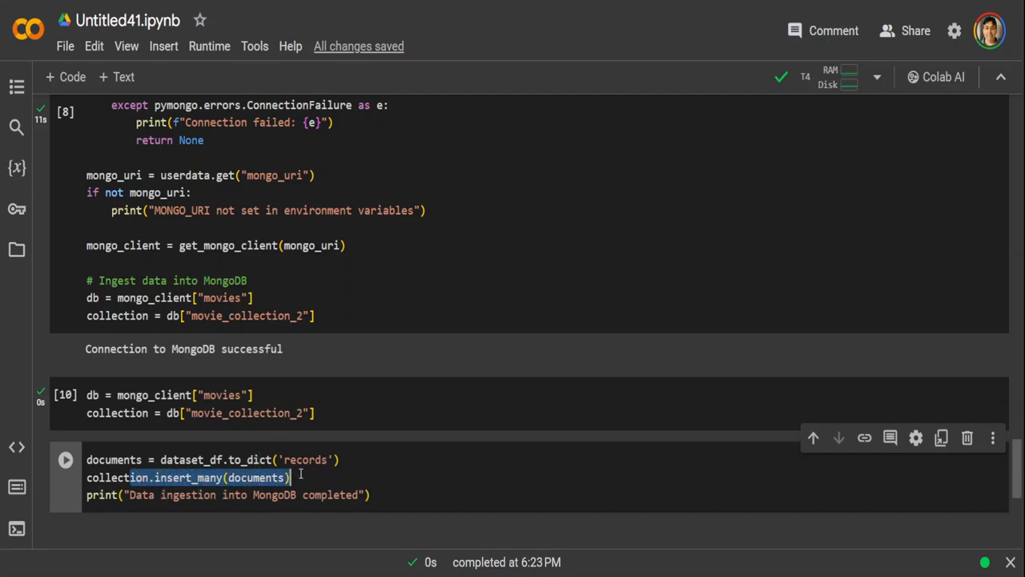
left_click(65, 459)
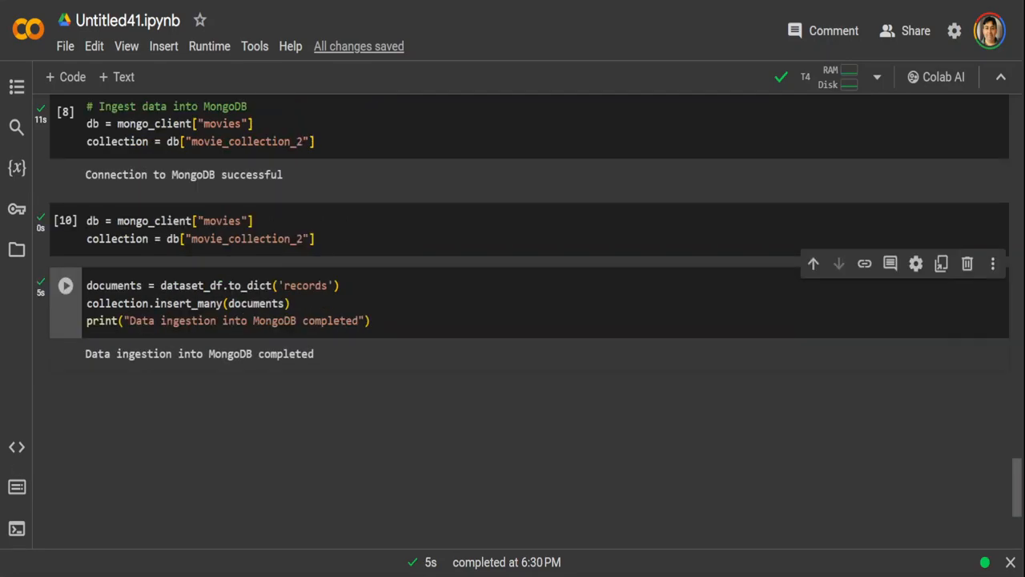